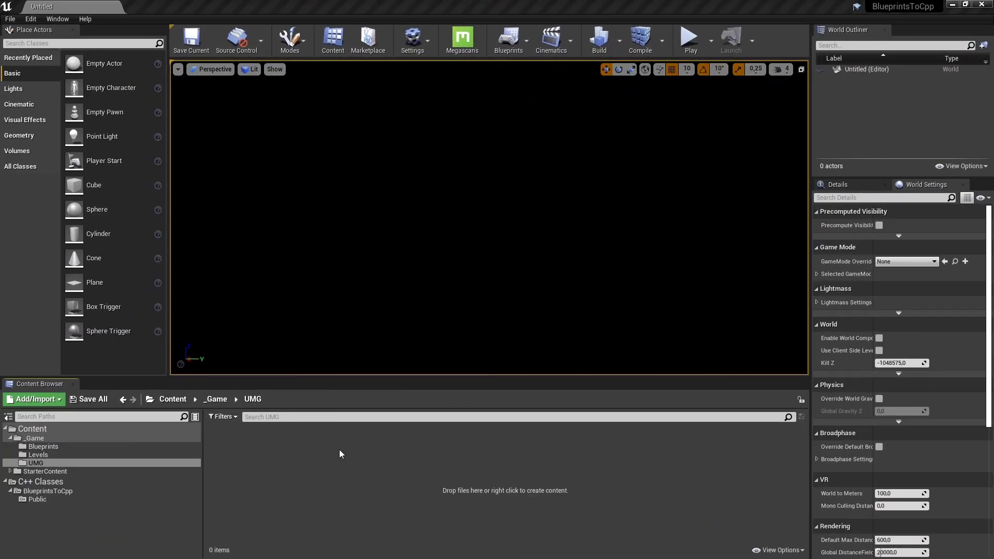
Step: Add a User Interface > Widget Blueprint asset in the UMG folder and start naming it BP_
{"action": "left_click", "coordinate": [45, 463]}
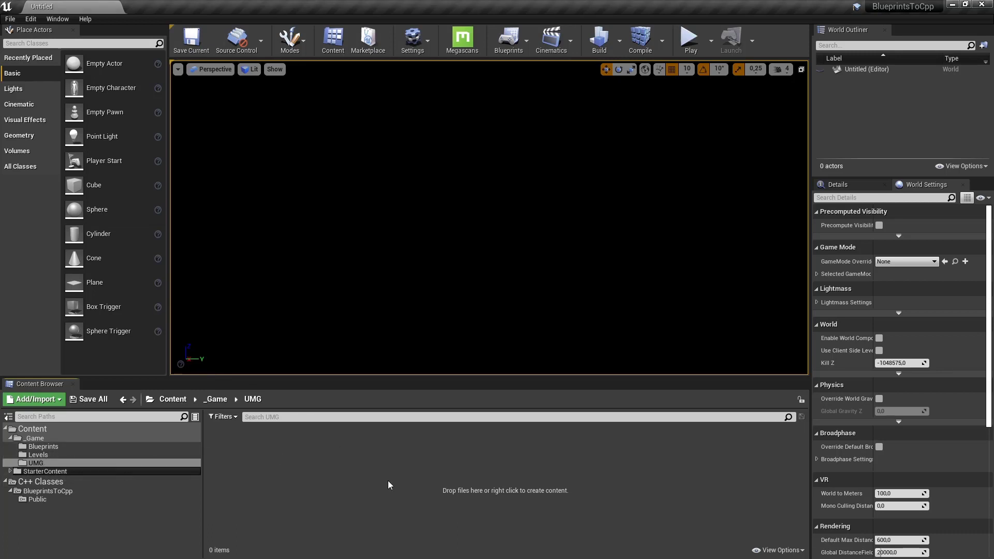
{"action": "mouse_move", "coordinate": [335, 497]}
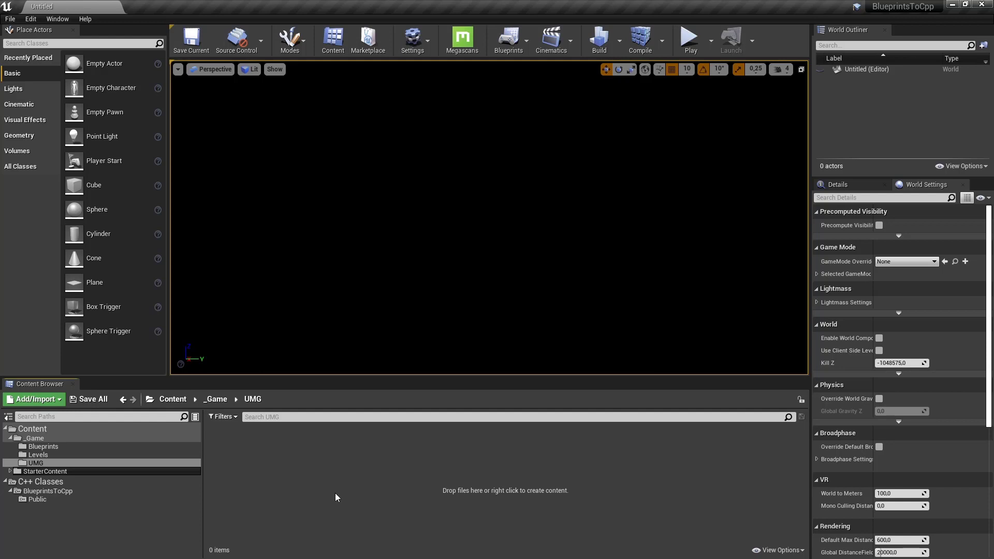
{"action": "mouse_move", "coordinate": [359, 470]}
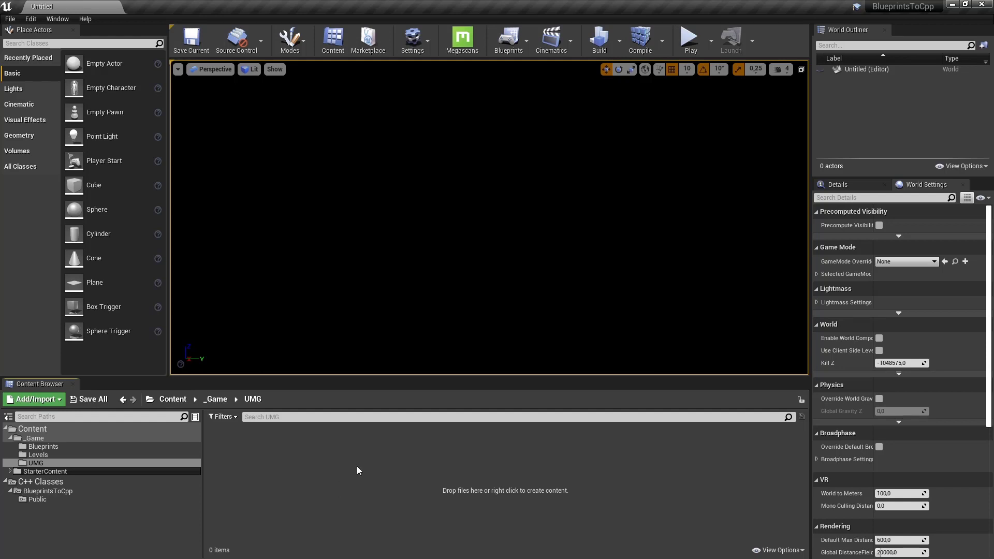
{"action": "right_click", "coordinate": [358, 470]}
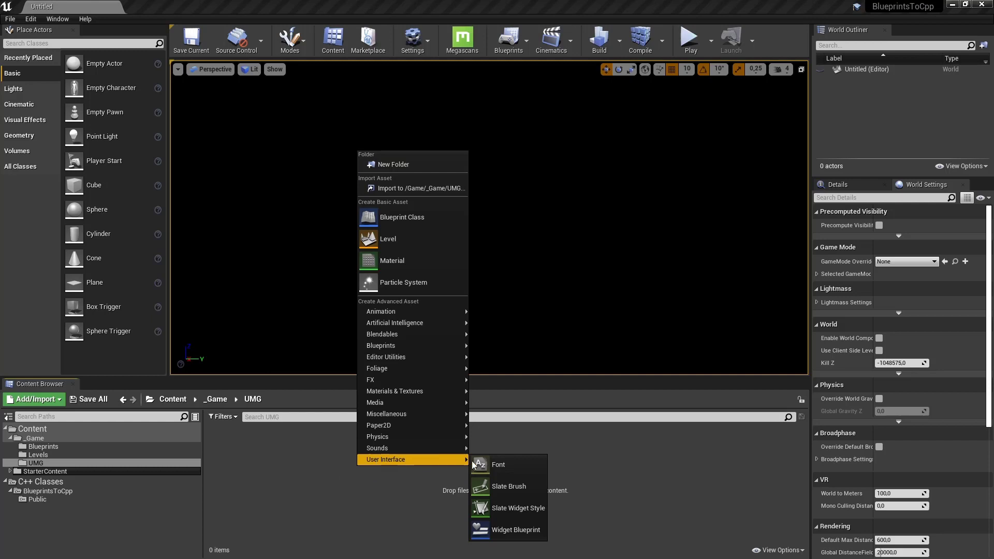
{"action": "left_click", "coordinate": [524, 529]}
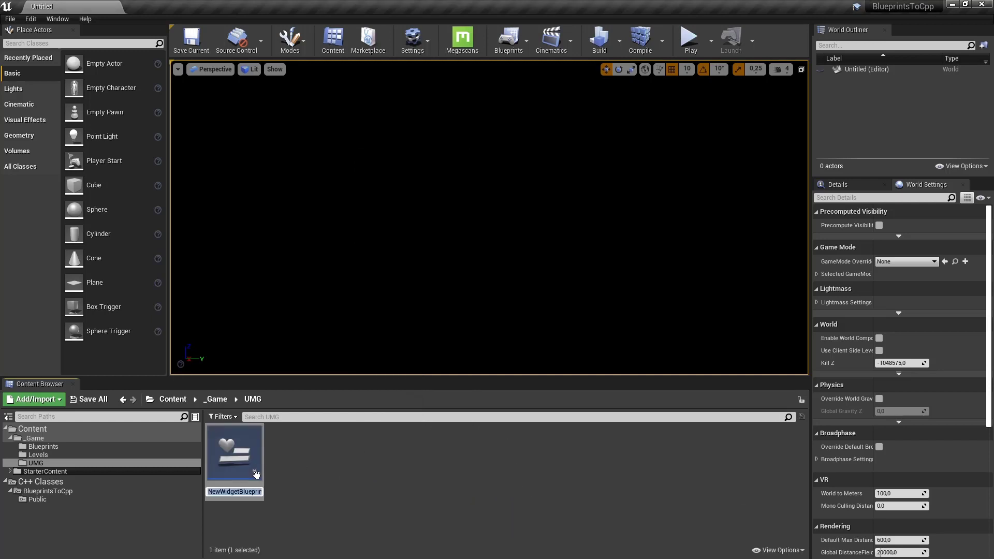
{"action": "type", "text": "BP_TextWidget"}
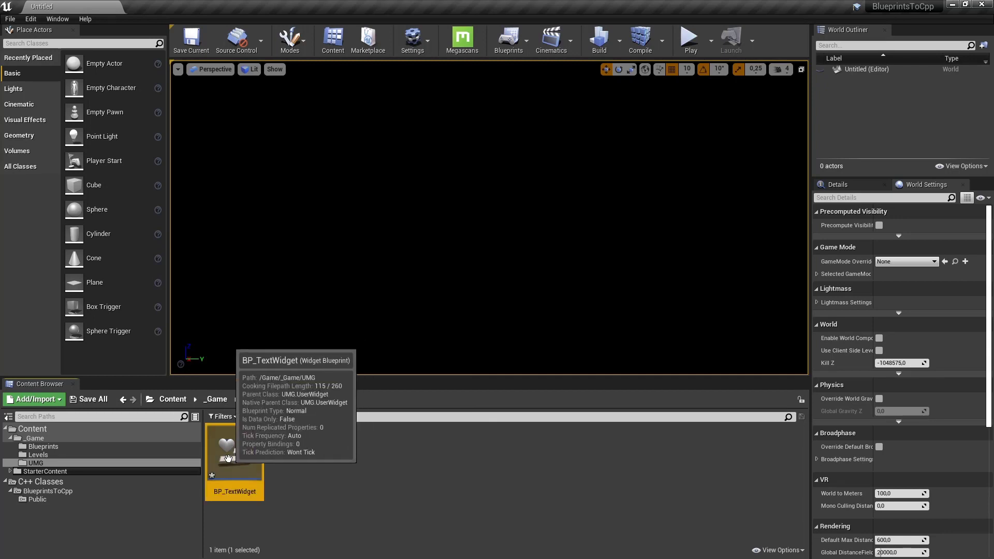
Step: In BP_TextWidget, give the Text Block font size 60 and Size To Content
{"action": "double_click", "coordinate": [234, 447]}
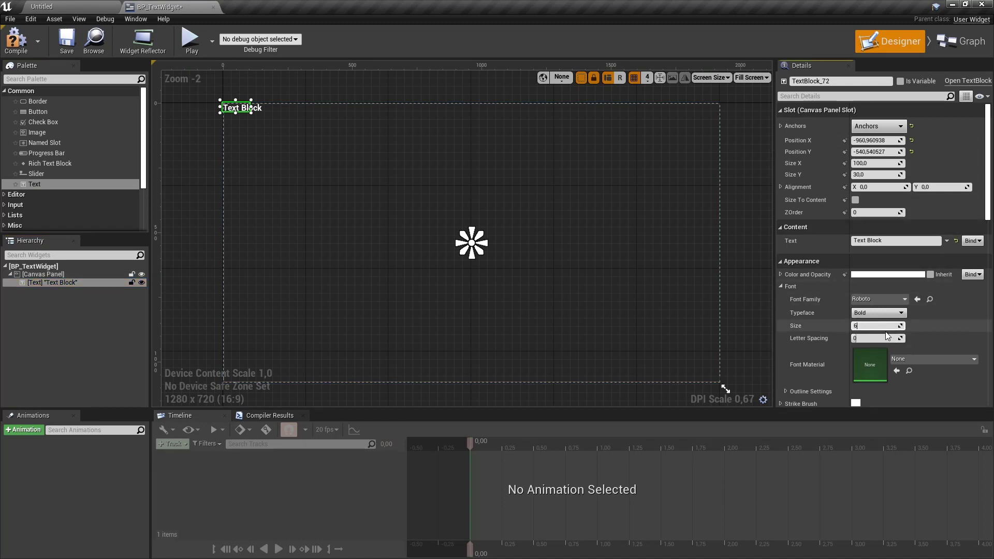
{"action": "type", "text": "60"}
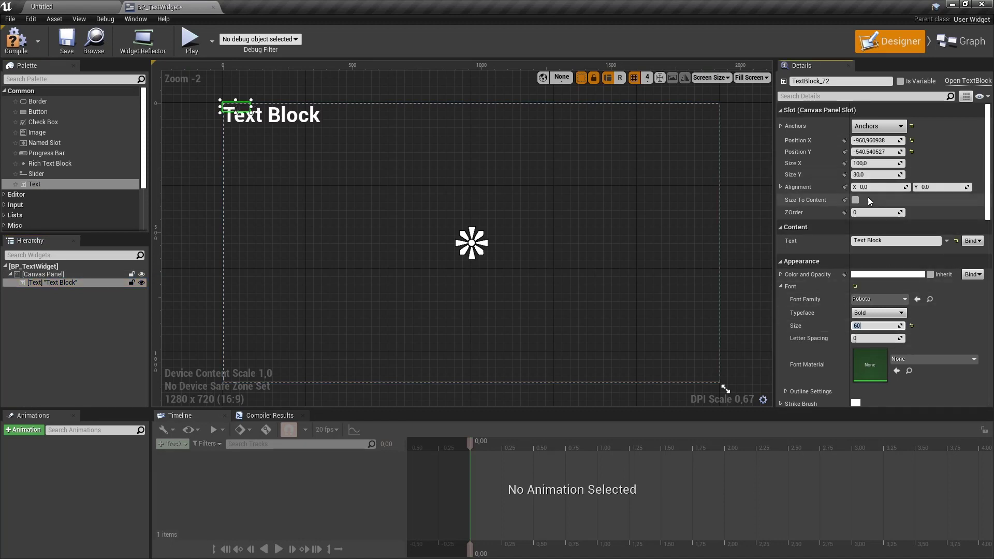
{"action": "left_click", "coordinate": [856, 200]}
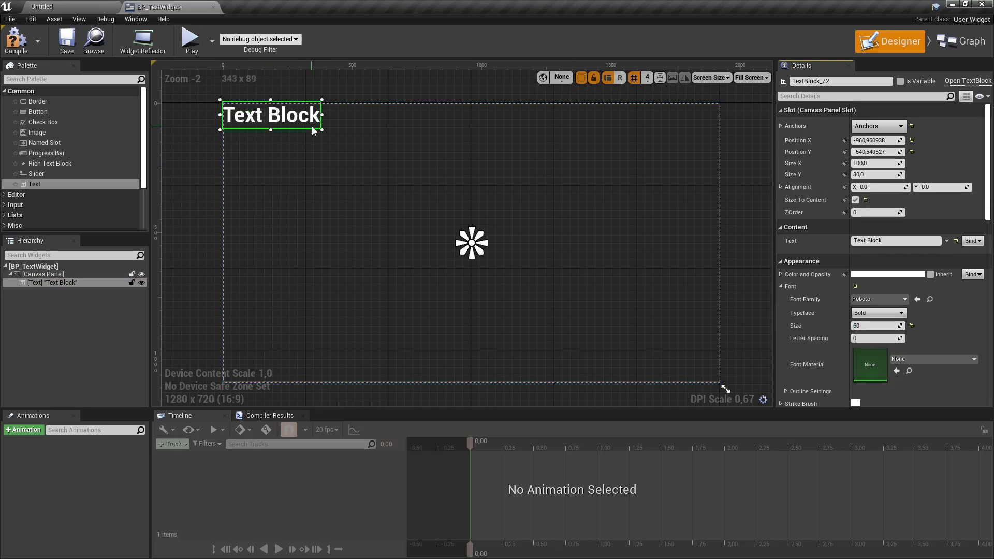
Step: Drag the Text Block from the corner to just above the canvas centre
{"action": "left_click_drag", "start_coordinate": [270, 115], "coordinate": [467, 227]}
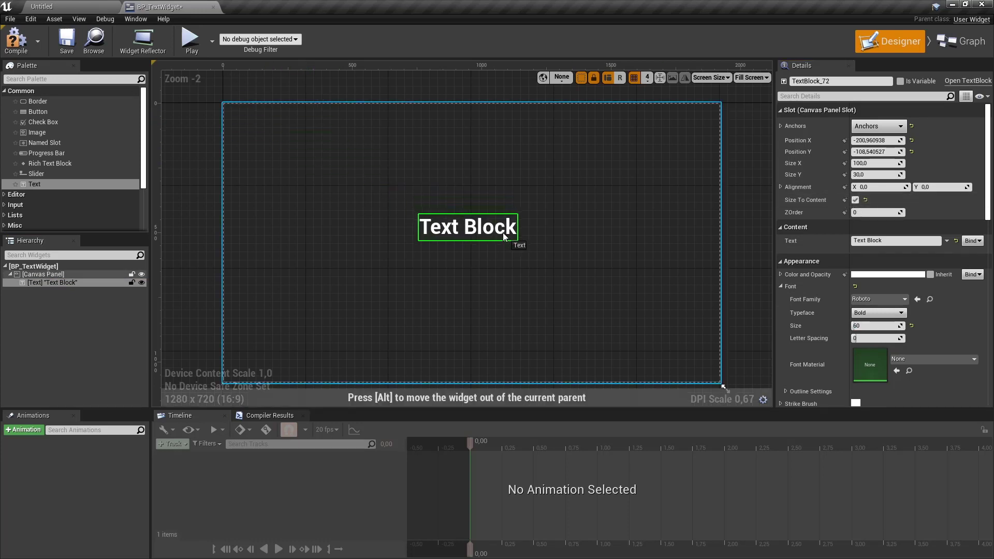
{"action": "left_click_drag", "start_coordinate": [467, 227], "coordinate": [475, 213]}
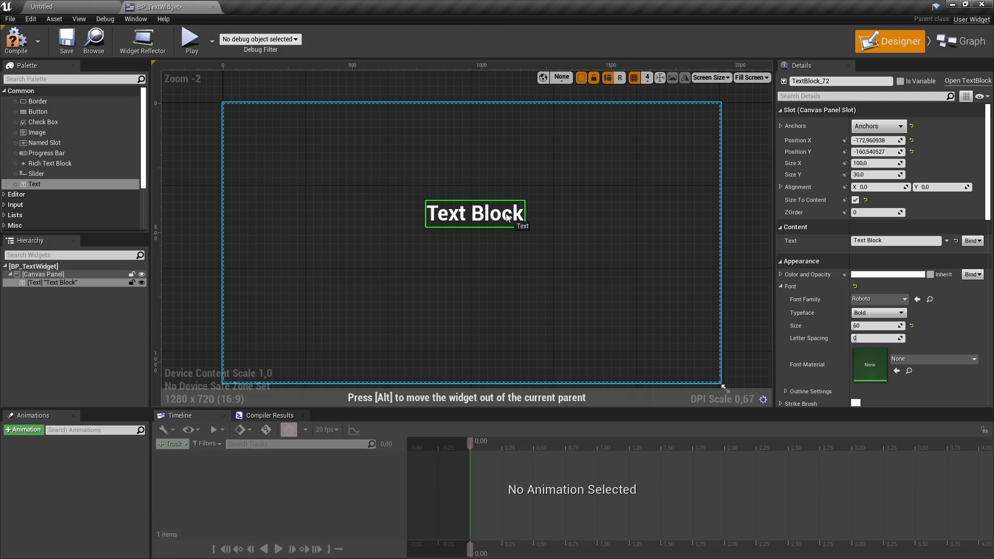
{"action": "left_click_drag", "start_coordinate": [485, 214], "coordinate": [470, 214]}
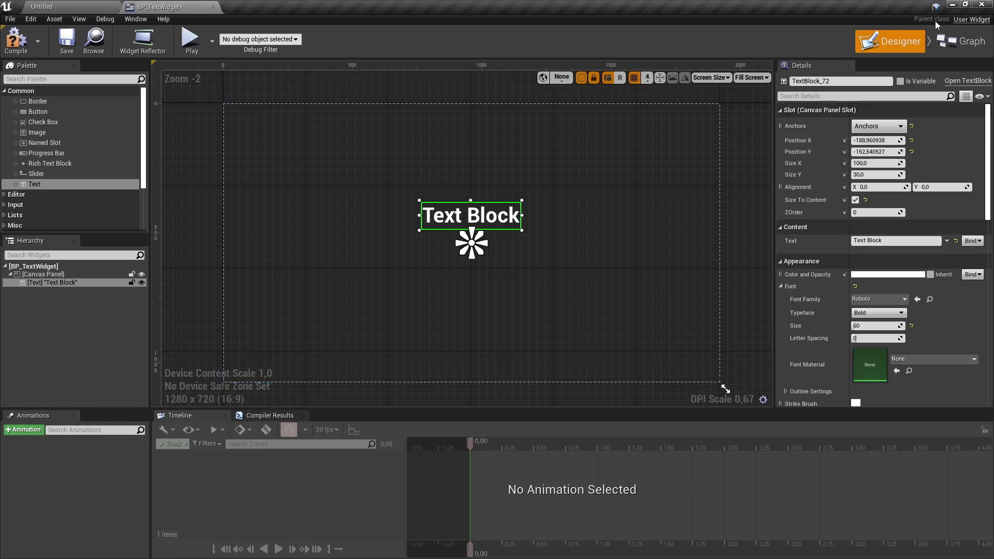
{"action": "mouse_move", "coordinate": [964, 25]}
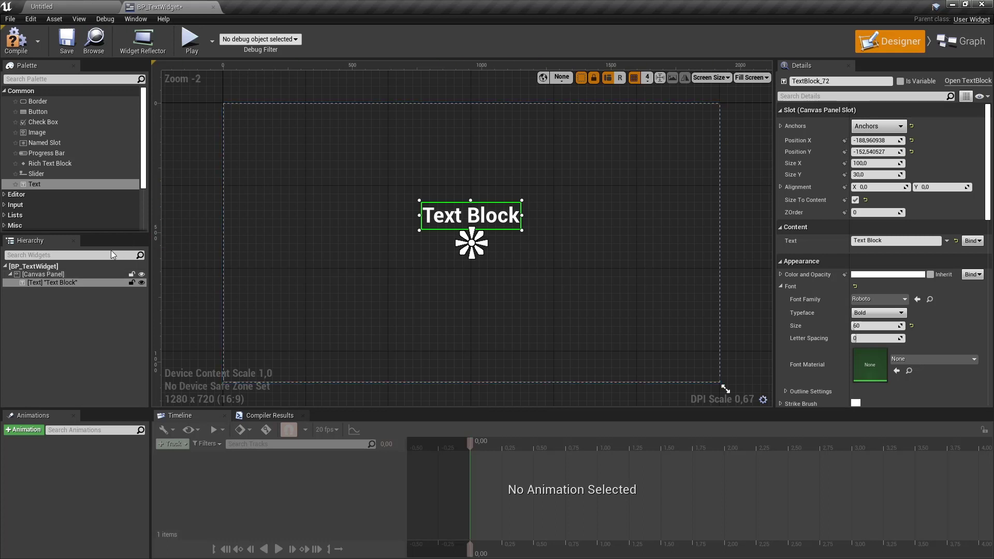
Step: Mark the Text Block as Is Variable and rename it TextLabel
{"action": "left_click", "coordinate": [55, 282]}
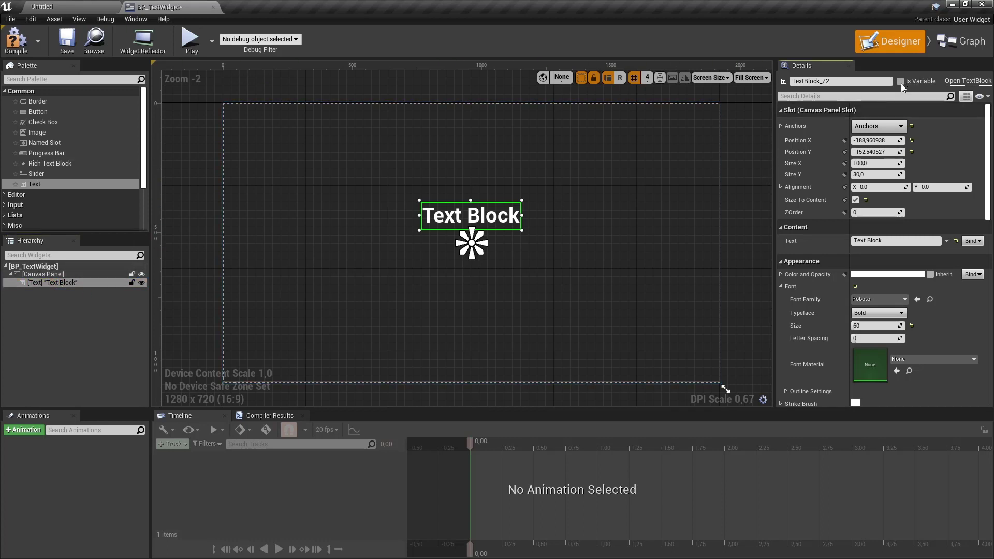
{"action": "left_click", "coordinate": [899, 81]}
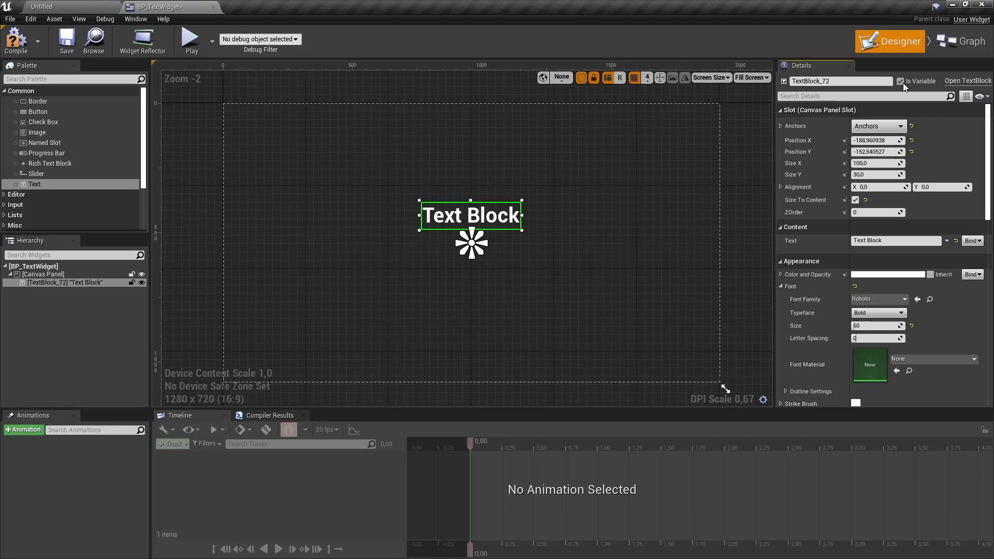
{"action": "left_click", "coordinate": [840, 81]}
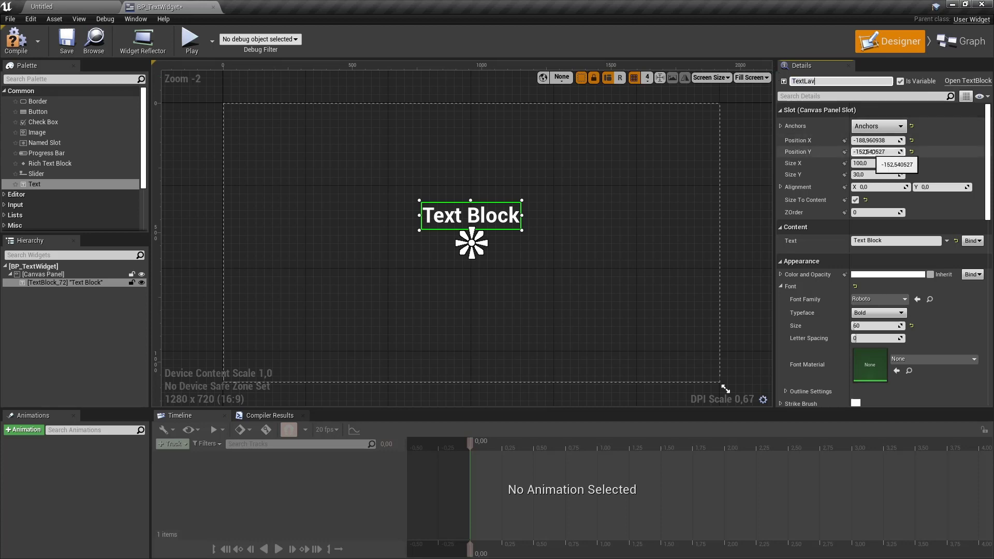
{"action": "type", "text": "TextLabel"}
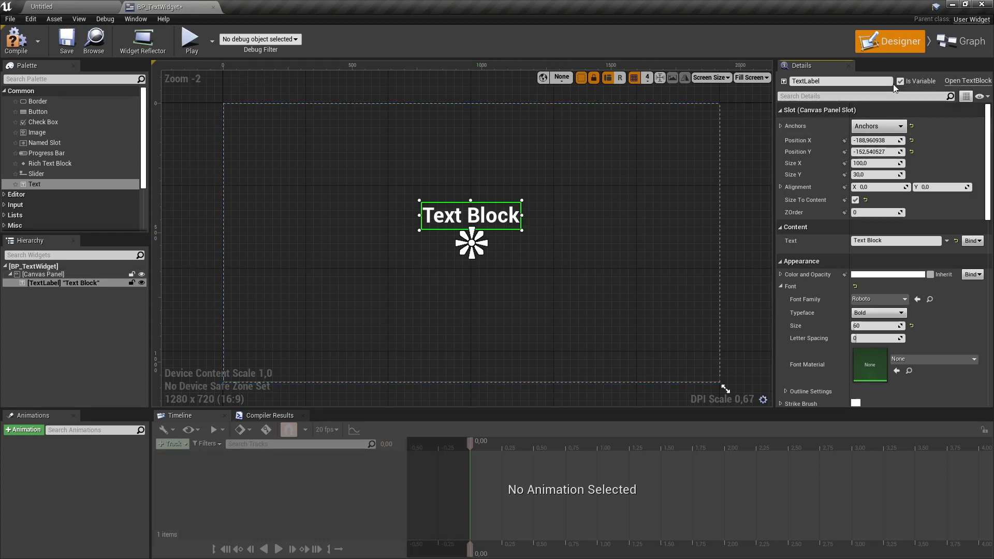
{"action": "left_click", "coordinate": [960, 41]}
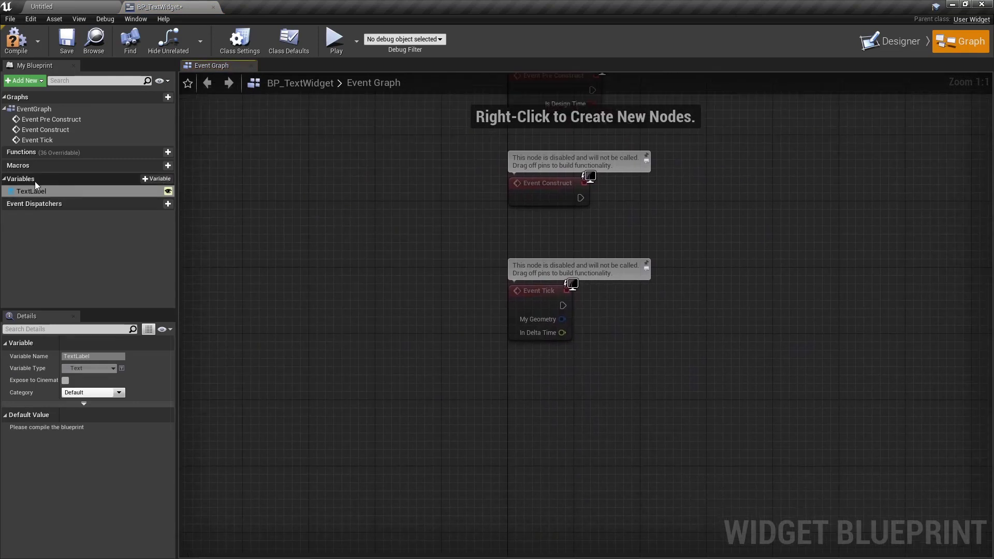
{"action": "mouse_move", "coordinate": [30, 190]}
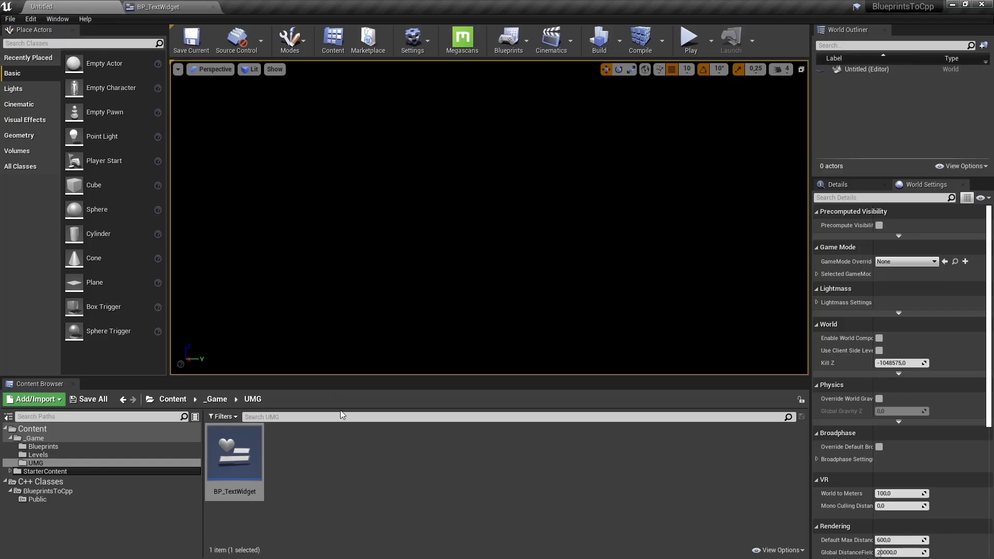
{"action": "mouse_move", "coordinate": [104, 508]}
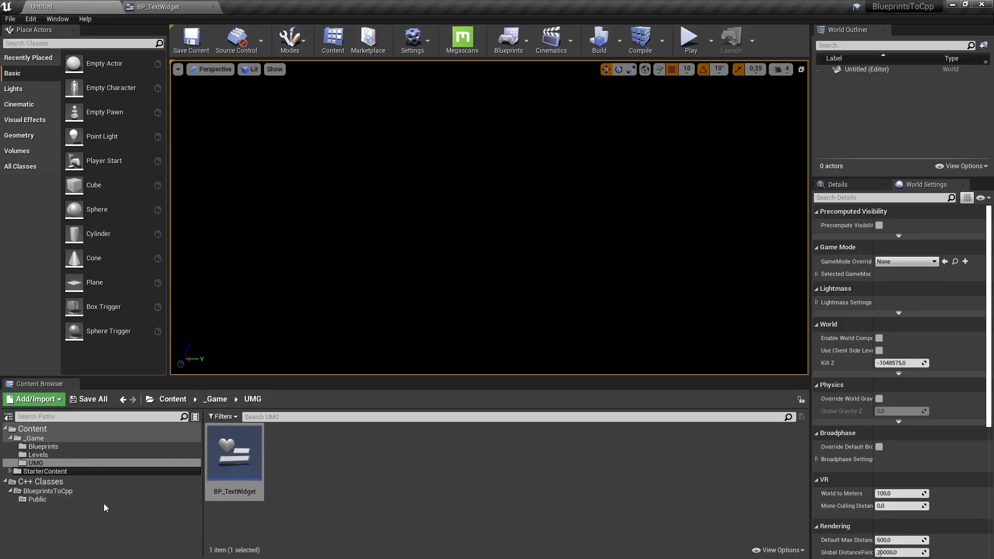
{"action": "mouse_move", "coordinate": [737, 309]}
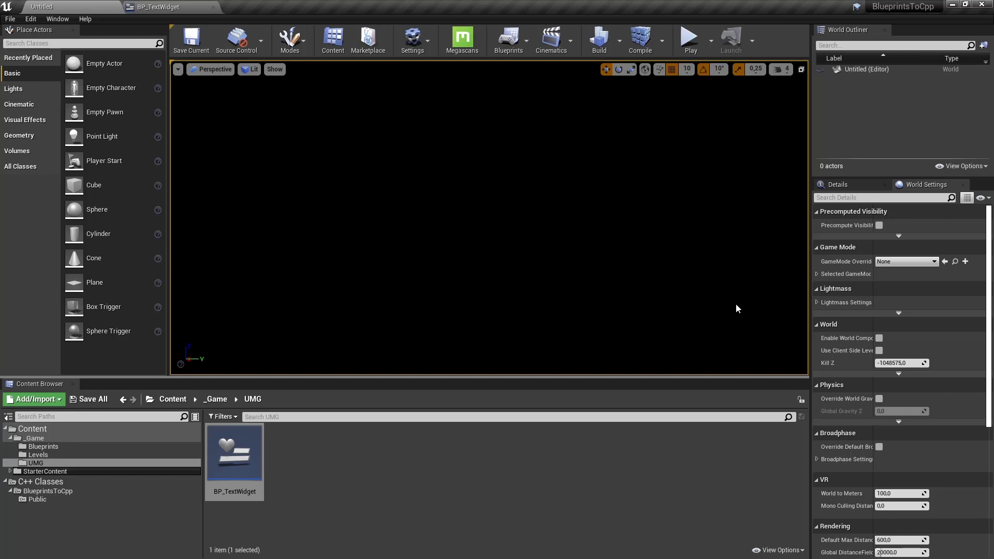
{"action": "mouse_move", "coordinate": [586, 481]}
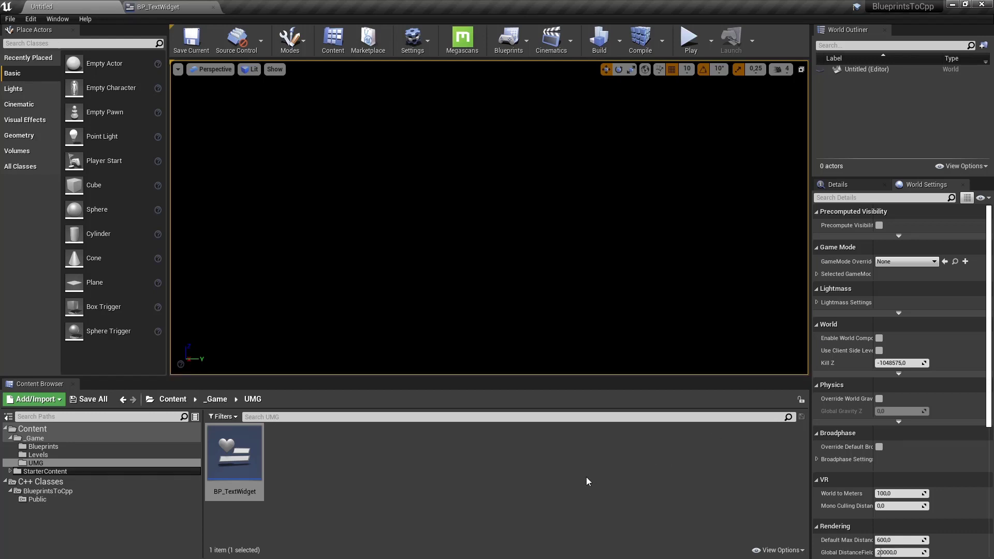
{"action": "mouse_move", "coordinate": [577, 485]}
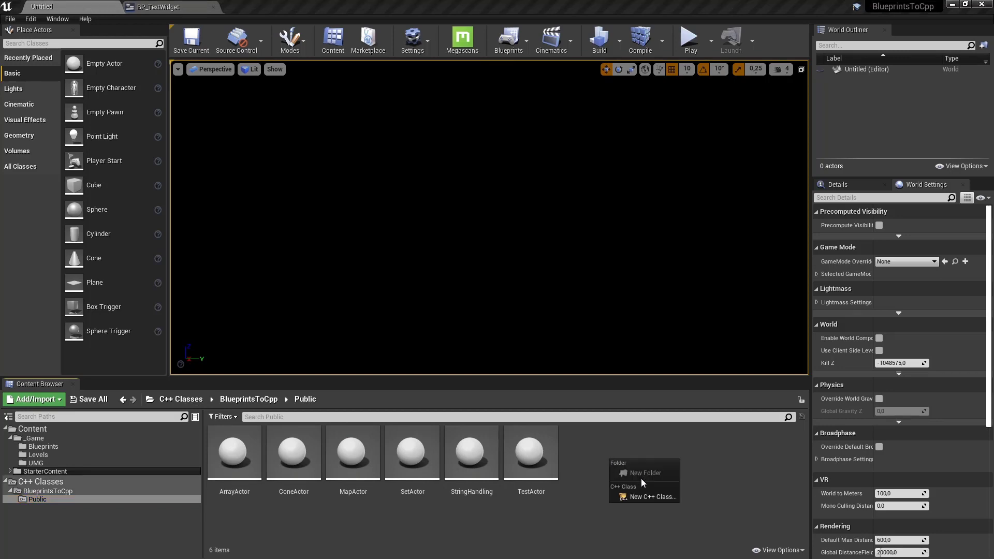
Step: In Add C++ Class, show all classes, filter 'UserW', pick UserWidget as parent and continue
{"action": "left_click", "coordinate": [651, 496]}
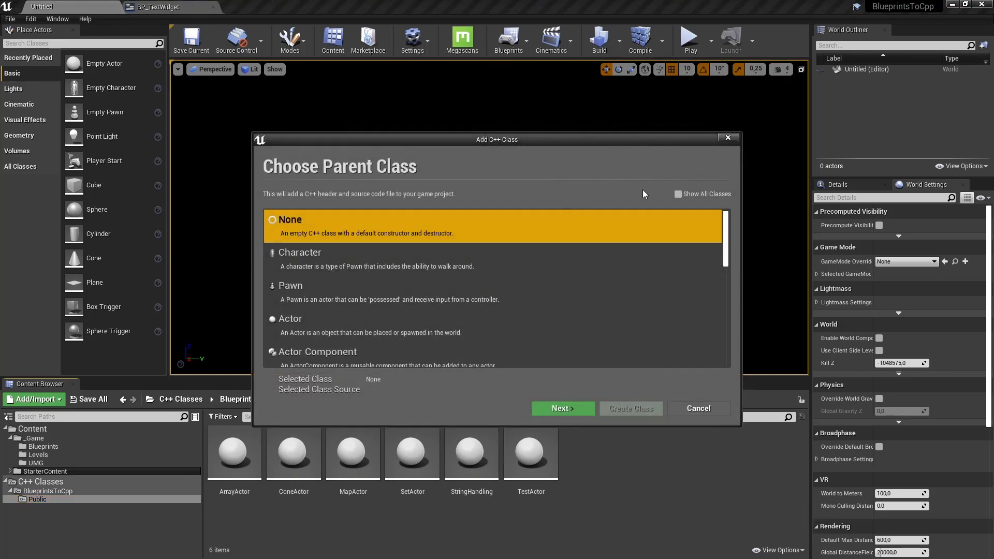
{"action": "scroll", "scroll_direction": "down", "scroll_amount": 3}
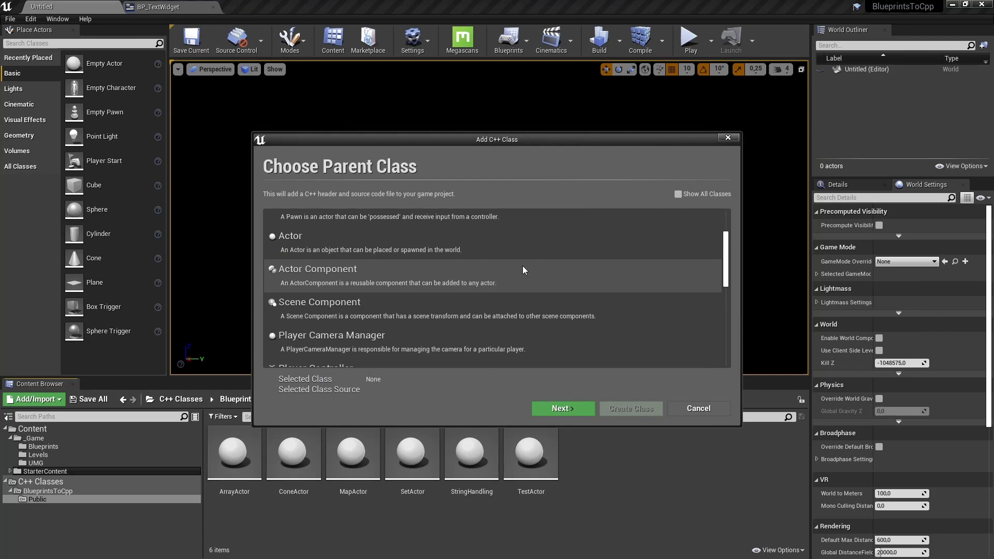
{"action": "scroll", "scroll_direction": "down", "scroll_amount": 3}
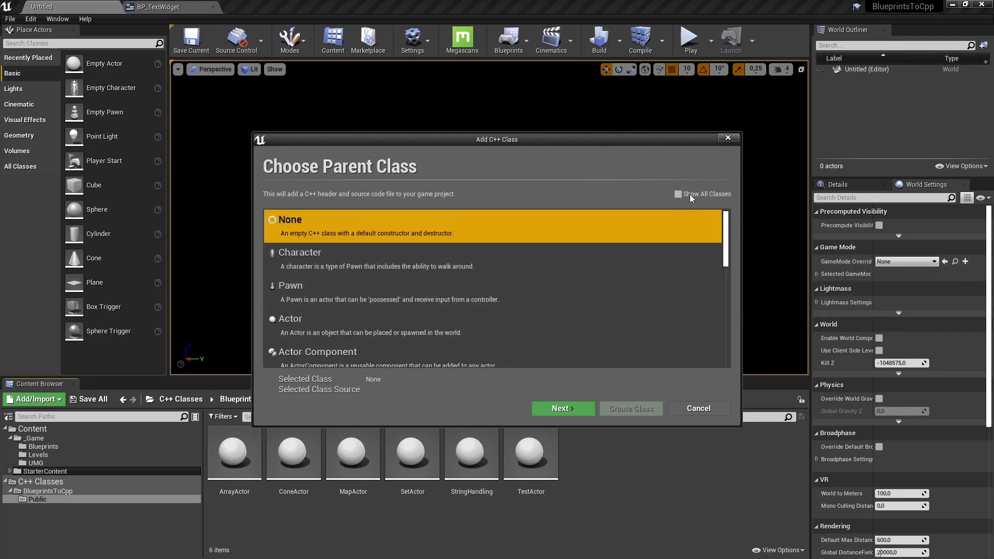
{"action": "left_click", "coordinate": [677, 194]}
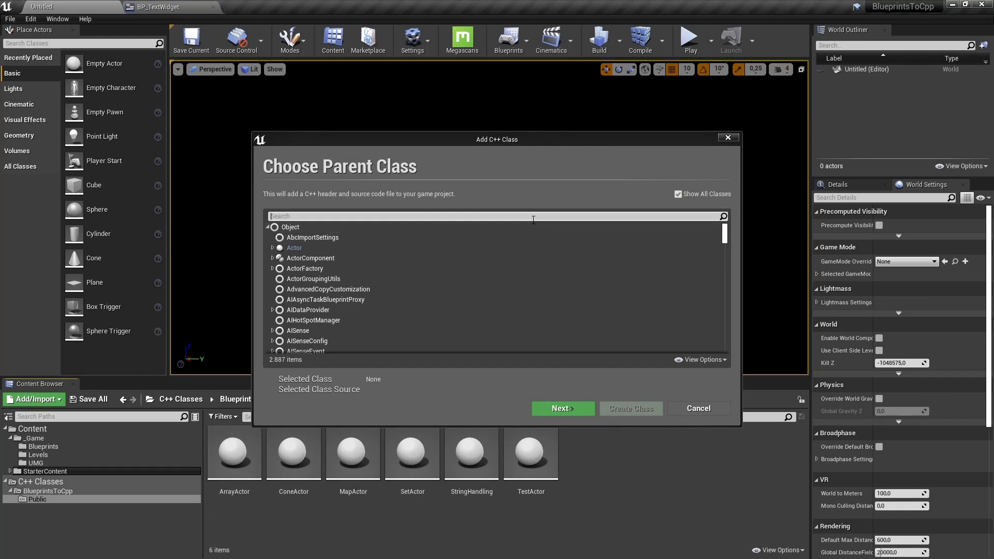
{"action": "type", "text": "UserW"}
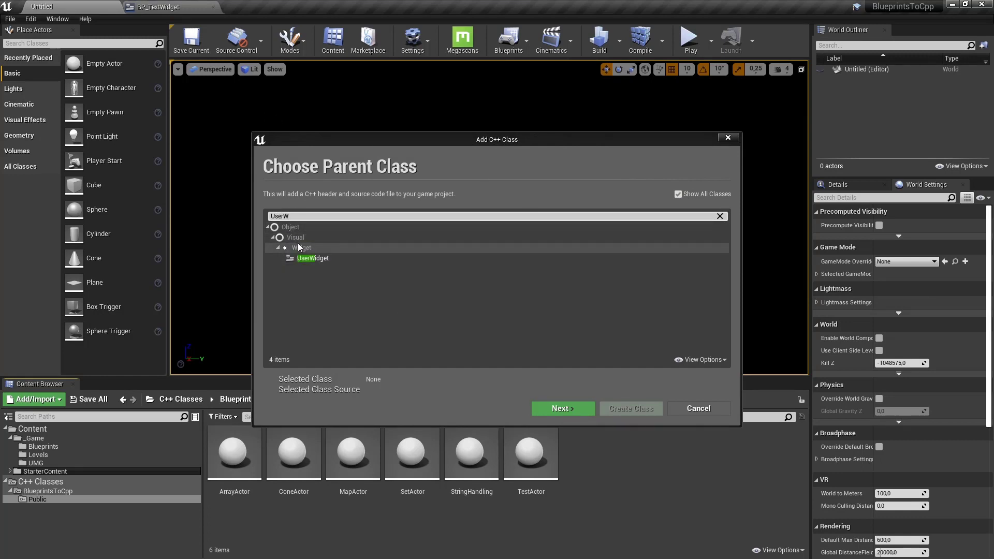
{"action": "left_click", "coordinate": [312, 258]}
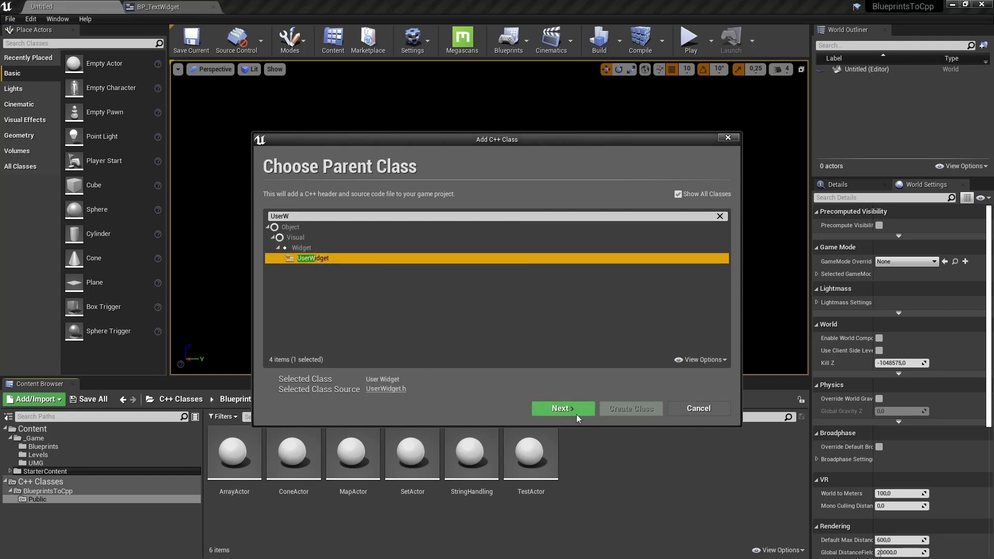
{"action": "mouse_move", "coordinate": [563, 408]}
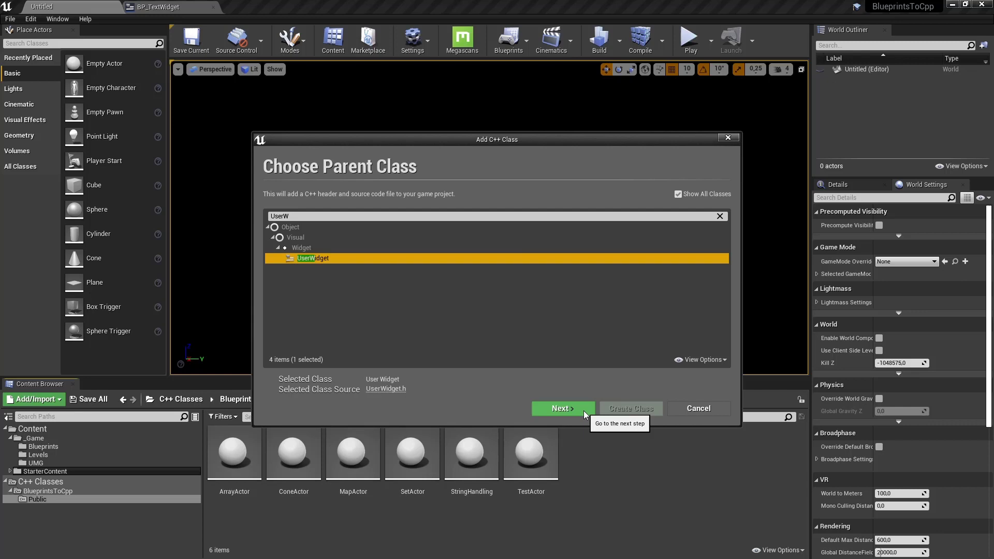
{"action": "left_click", "coordinate": [561, 407]}
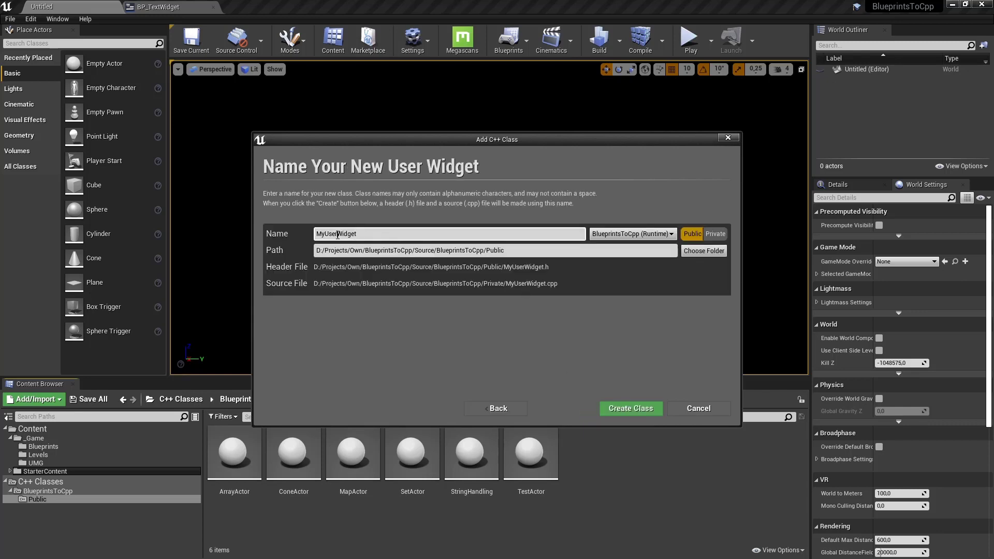
Step: Name the new class TextWidget and create it
{"action": "type", "text": "TextWidget"}
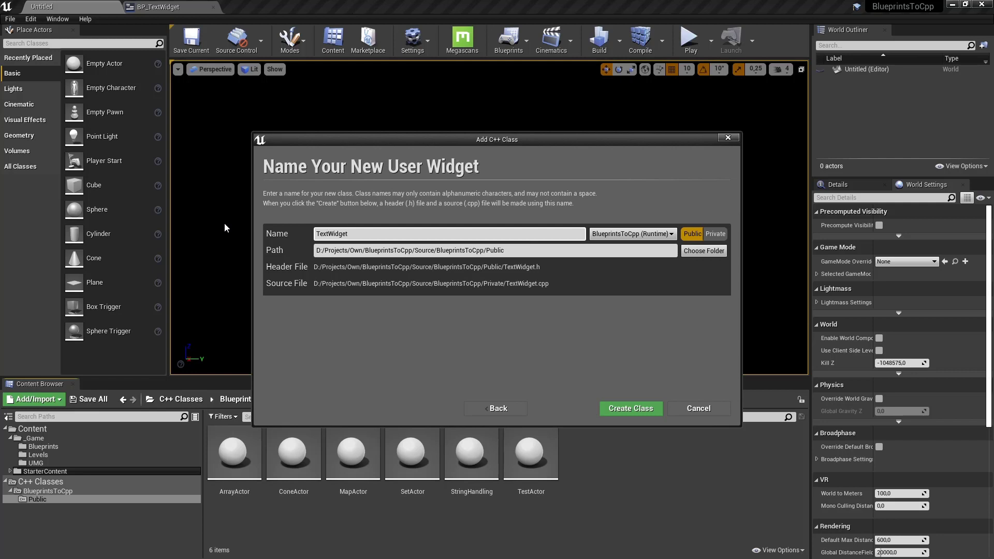
{"action": "mouse_move", "coordinate": [613, 389]}
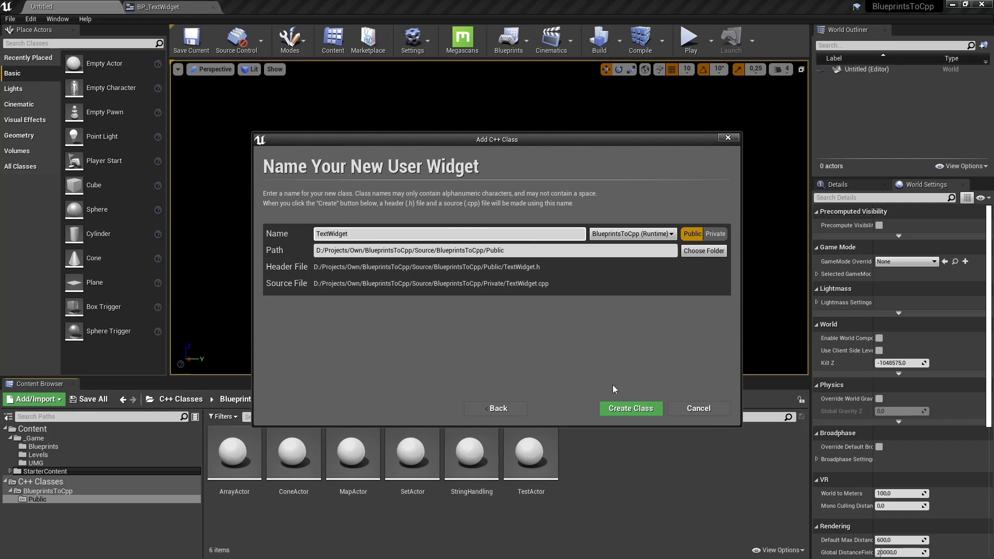
{"action": "left_click", "coordinate": [629, 408]}
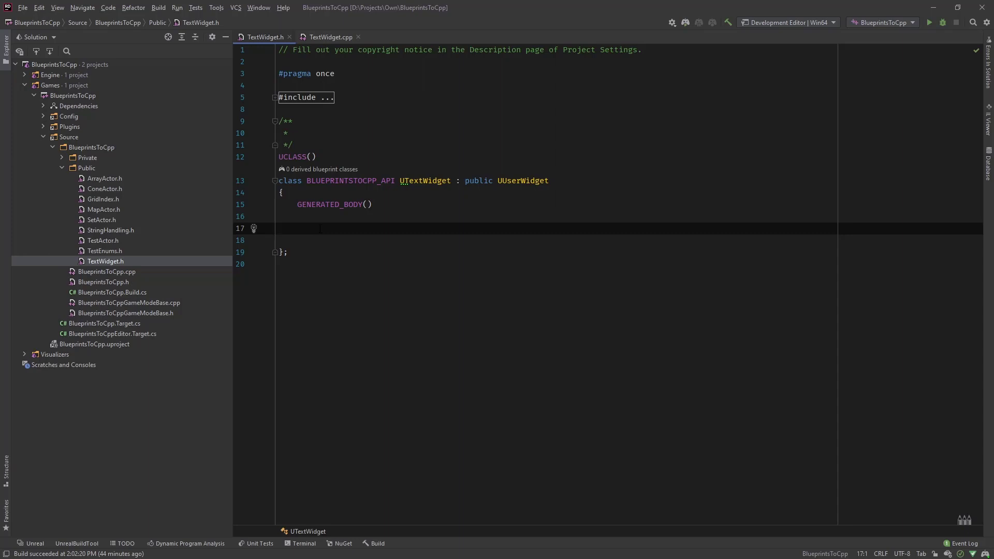
Step: Add a protected: section with UPROPERTY(BlueprintReadWrite, meta = (BindWidget)) in TextWidget.h
{"action": "type", "text": "protected:"}
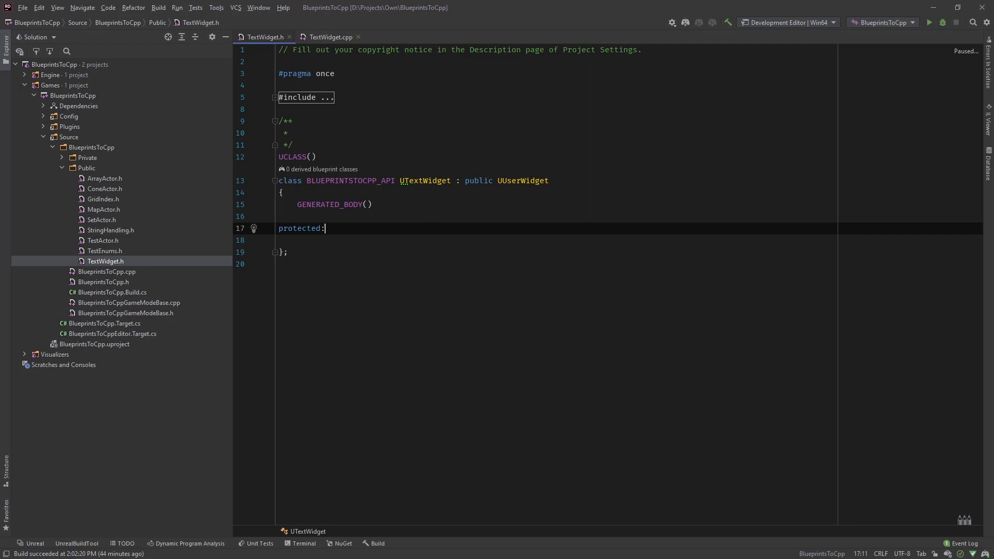
{"action": "type", "text": "UP"}
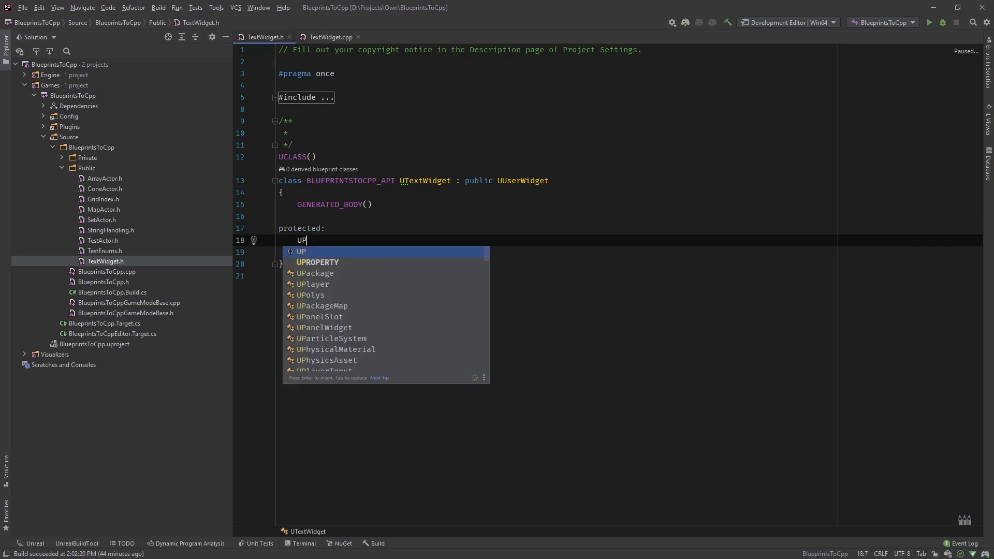
{"action": "type", "text": "R"}
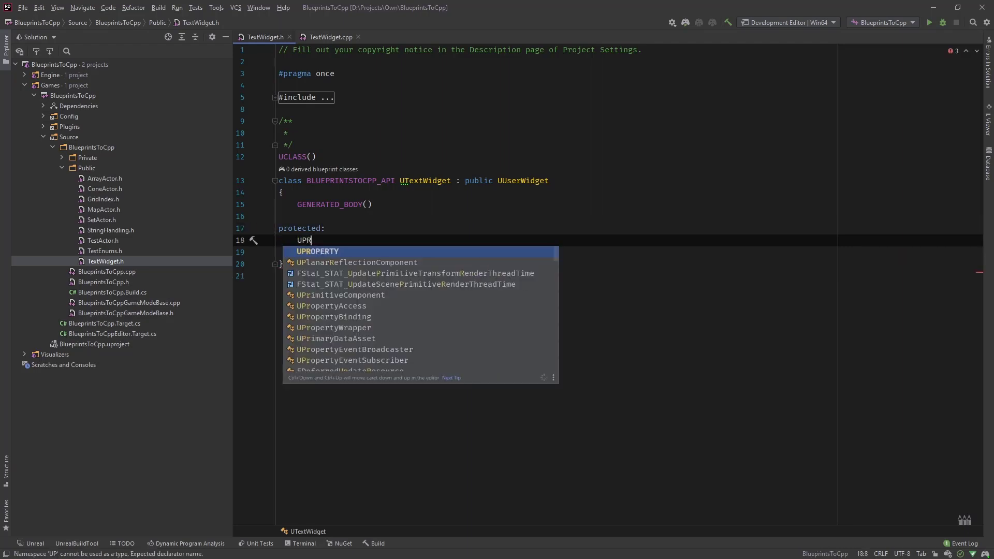
{"action": "key", "text": "Tab"}
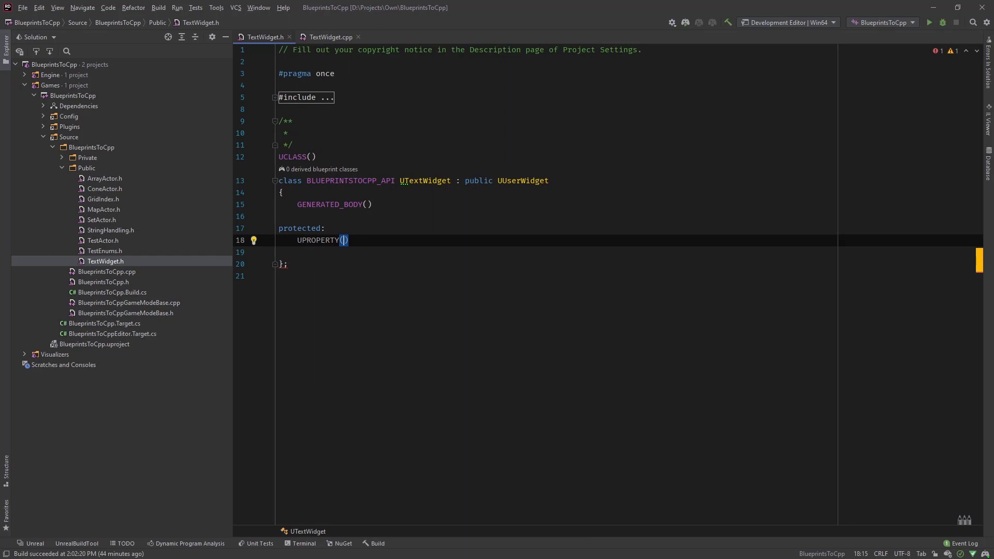
{"action": "type", "text": "BlueprintReadWrite"}
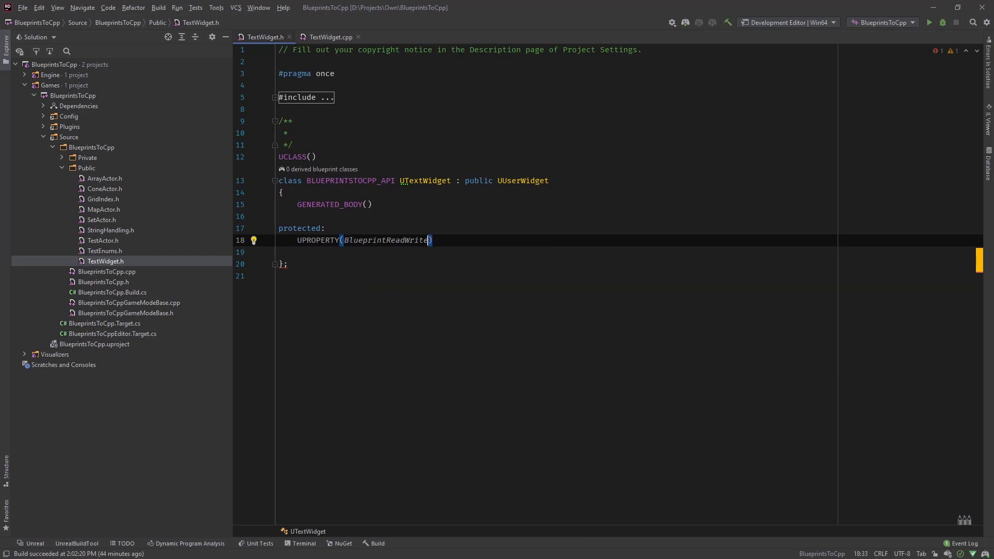
{"action": "type", "text": ", meta"}
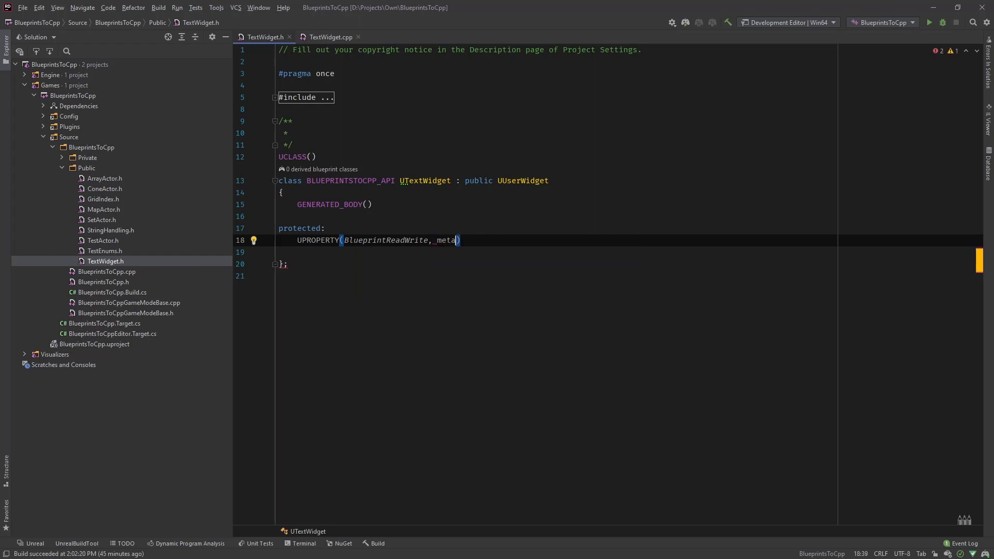
{"action": "type", "text": "="}
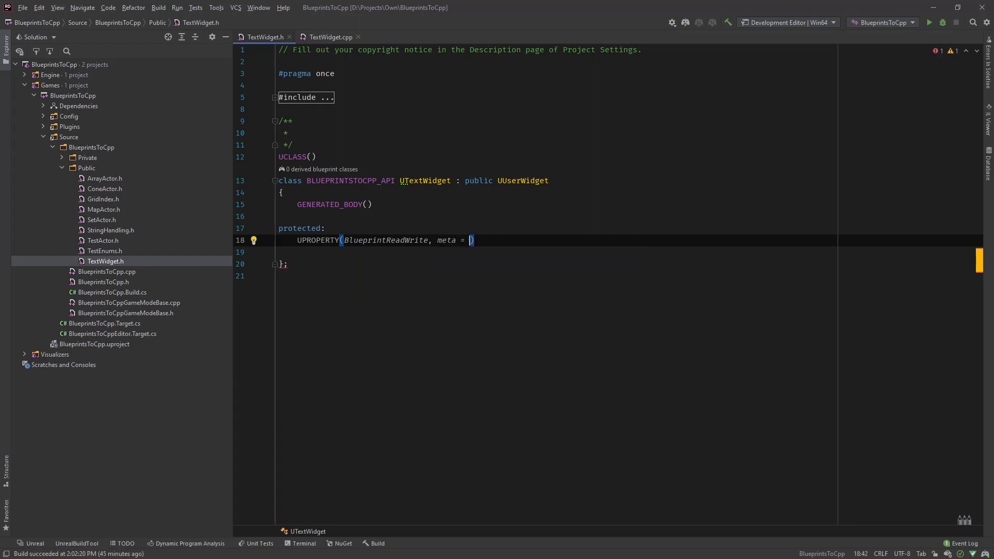
{"action": "type", "text": "BindWidget"}
{"action": "left_click", "coordinate": [557, 251]}
{"action": "type", "text": "class"}
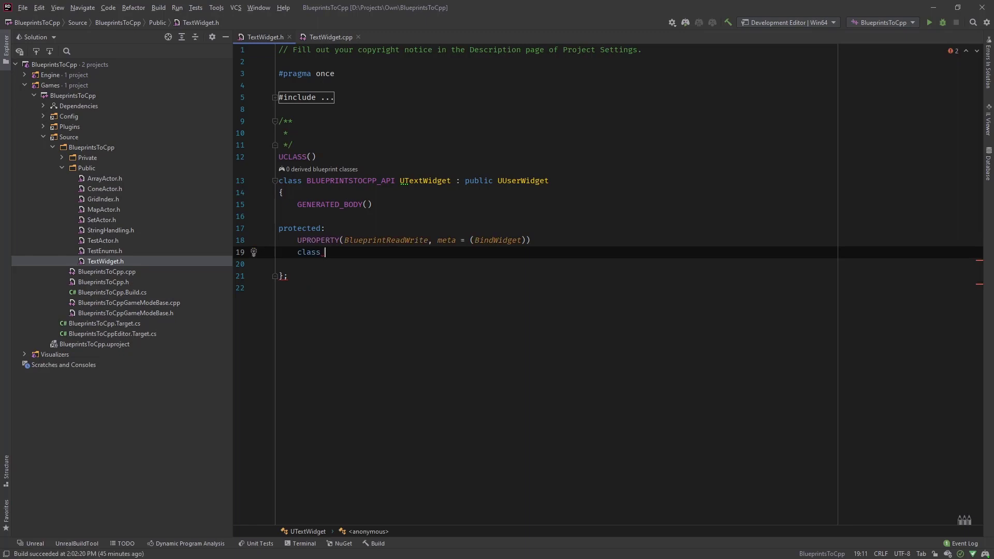
Step: Declare the property as class UTextBlock* TextLabel; under that UPROPERTY
{"action": "type", "text": "UTe"}
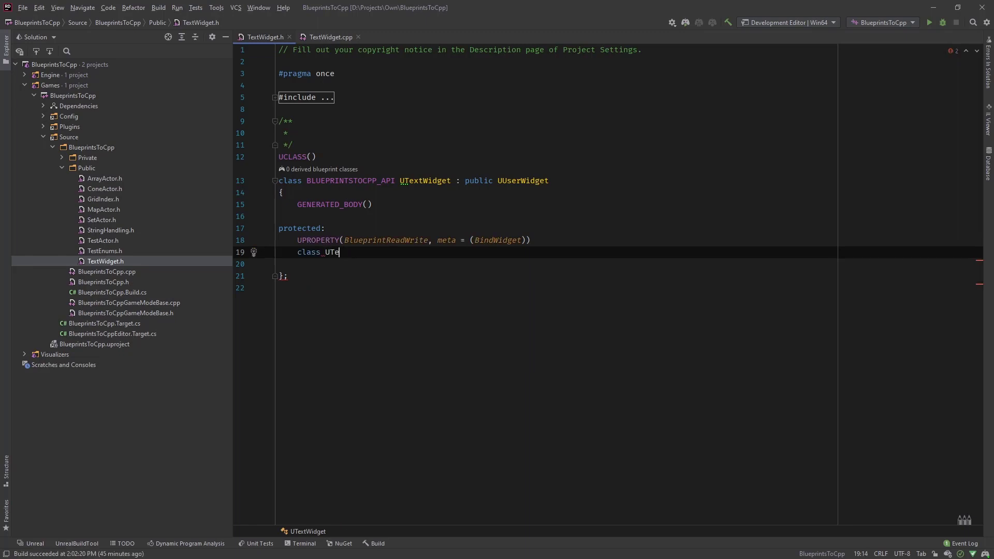
{"action": "type", "text": "xtBlock"}
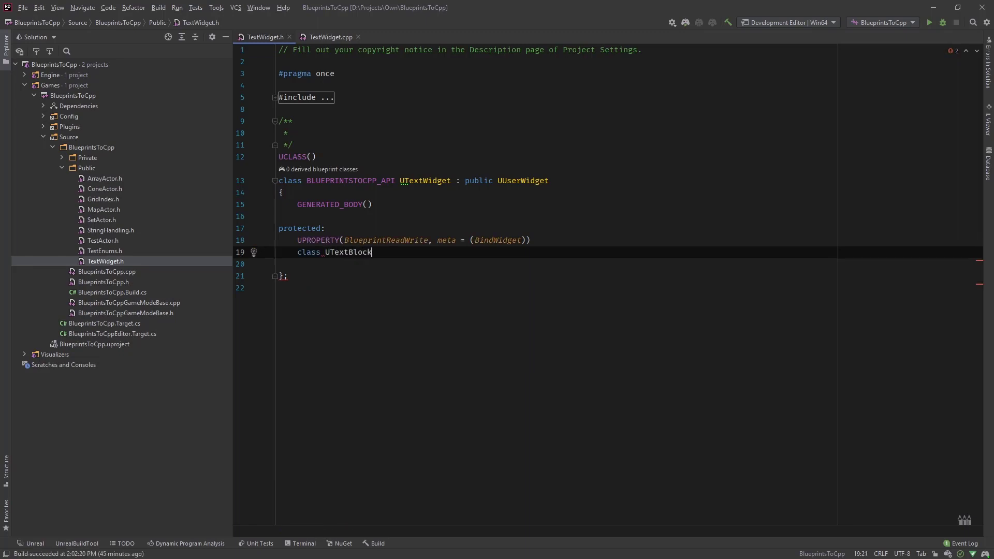
{"action": "type", "text": "*"}
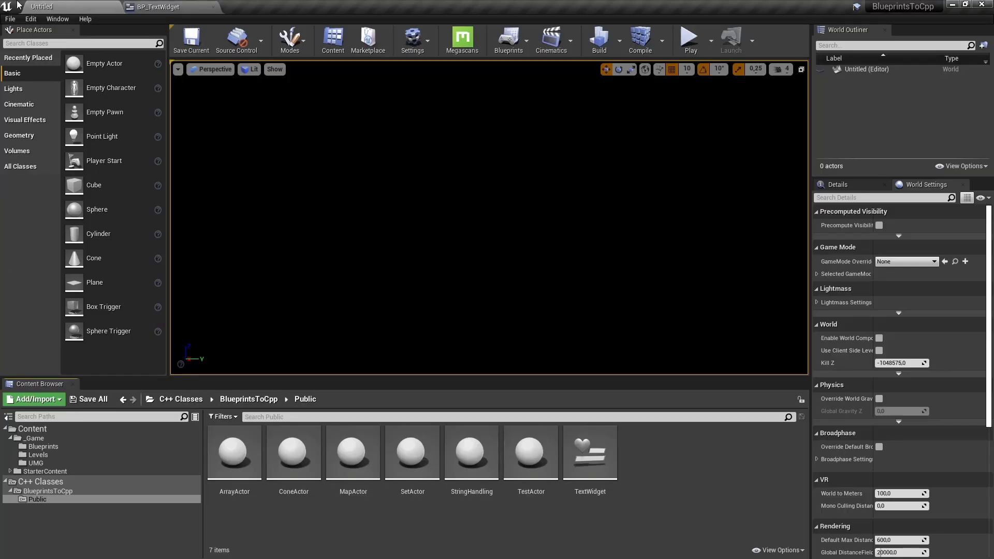
{"action": "left_click", "coordinate": [155, 7]}
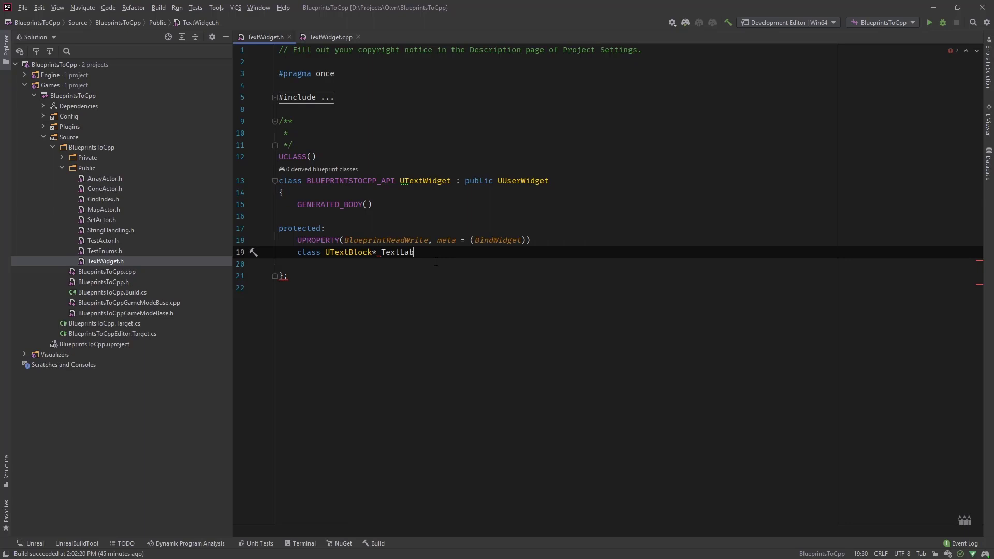
{"action": "type", "text": "el;"}
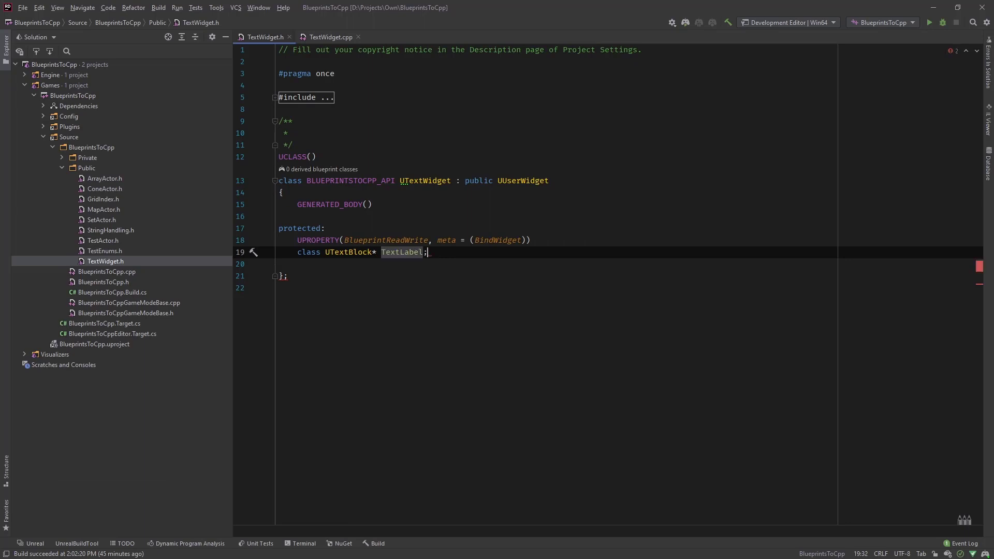
{"action": "key", "text": "enter"}
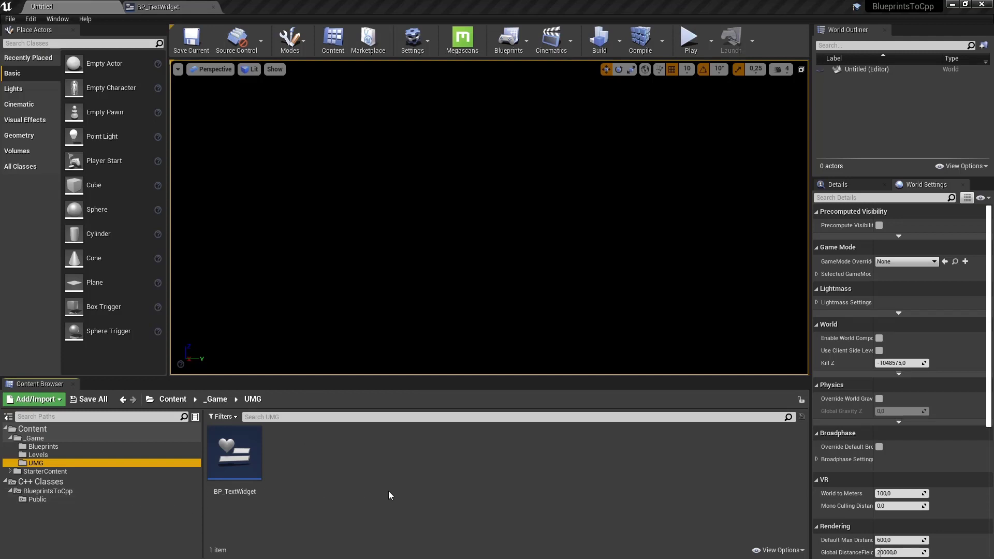
{"action": "mouse_move", "coordinate": [234, 450]}
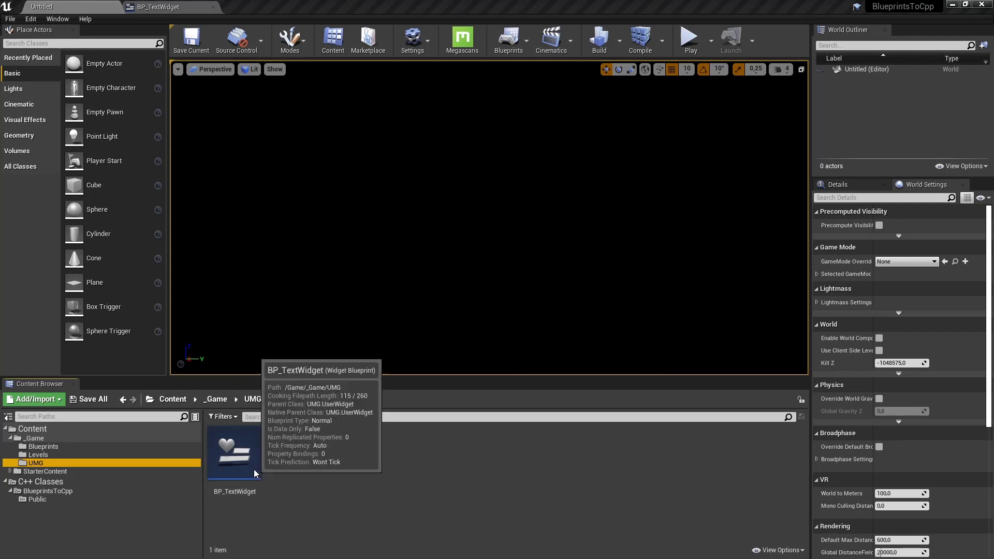
{"action": "double_click", "coordinate": [234, 451]}
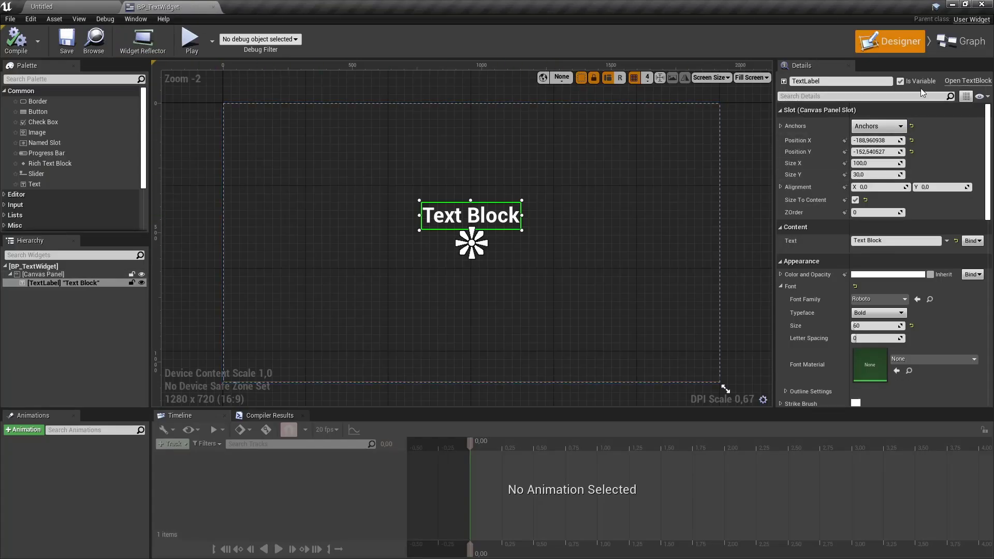
{"action": "mouse_move", "coordinate": [964, 40]}
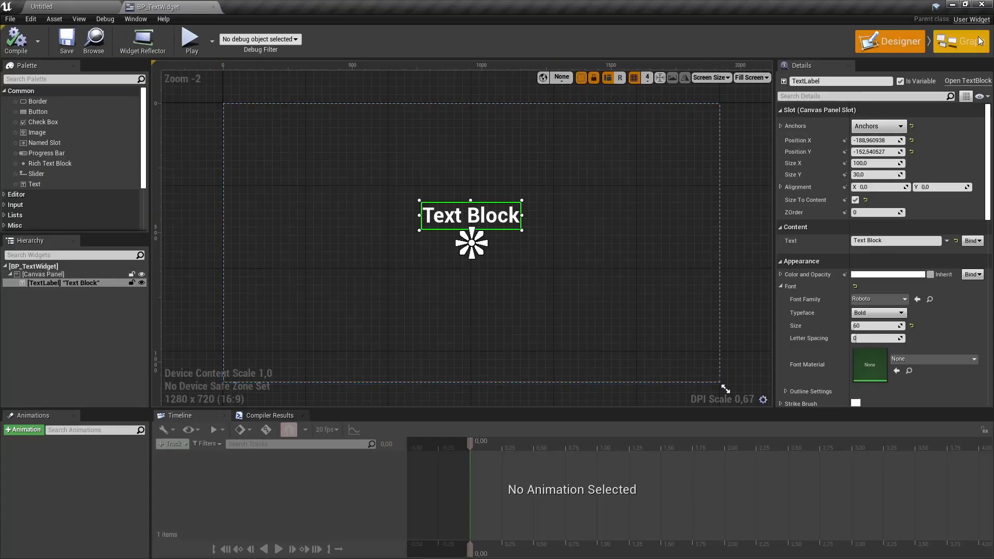
{"action": "left_click", "coordinate": [965, 41]}
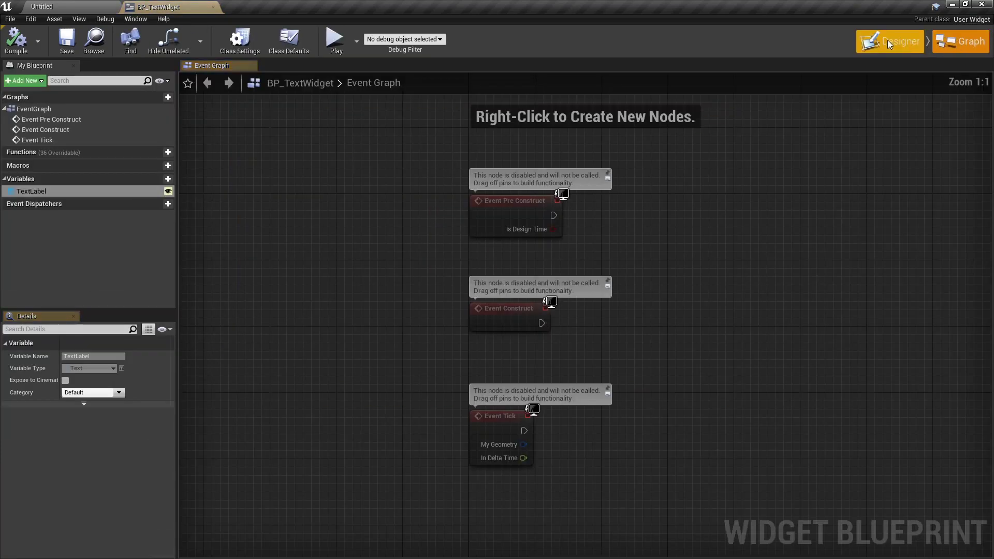
{"action": "left_click", "coordinate": [890, 42]}
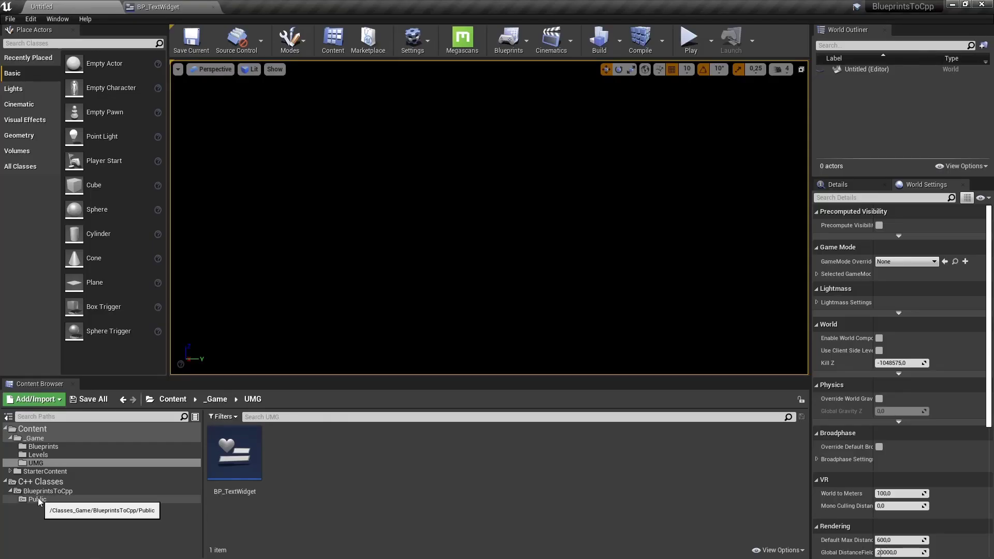
Step: From the C++ Public classes, create blueprint MyTextWidget based on TextWidget in the UMG folder
{"action": "left_click", "coordinate": [38, 499]}
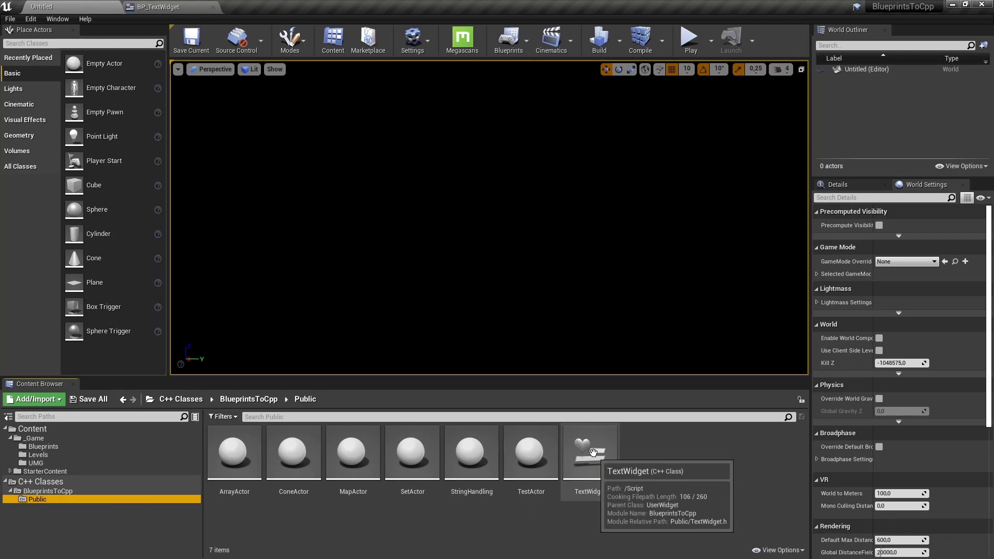
{"action": "right_click", "coordinate": [589, 451]}
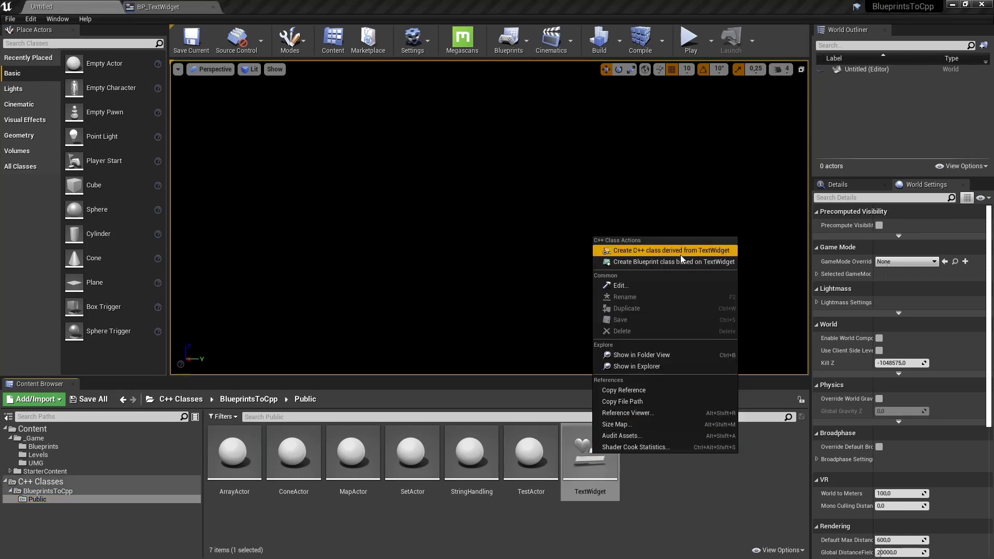
{"action": "mouse_move", "coordinate": [673, 262]}
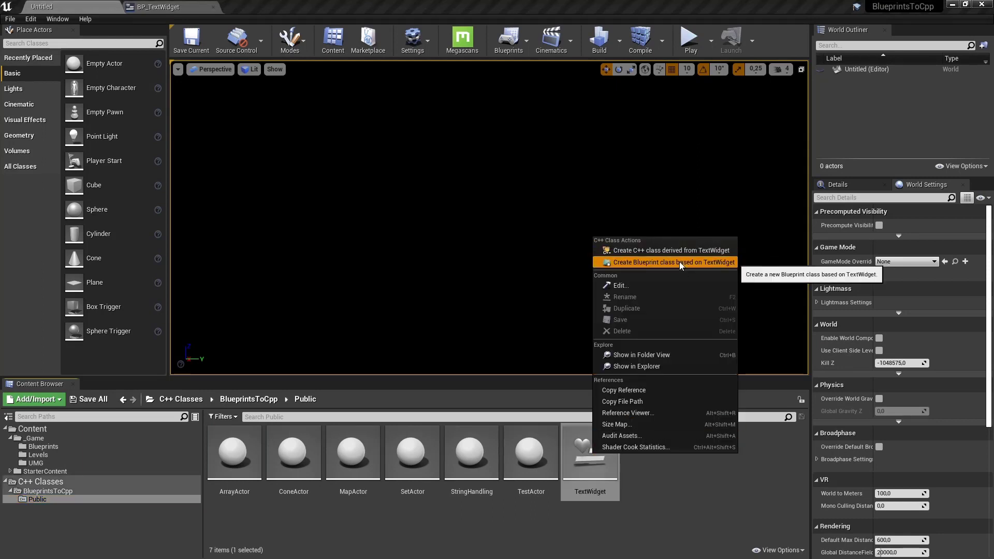
{"action": "left_click", "coordinate": [668, 262]}
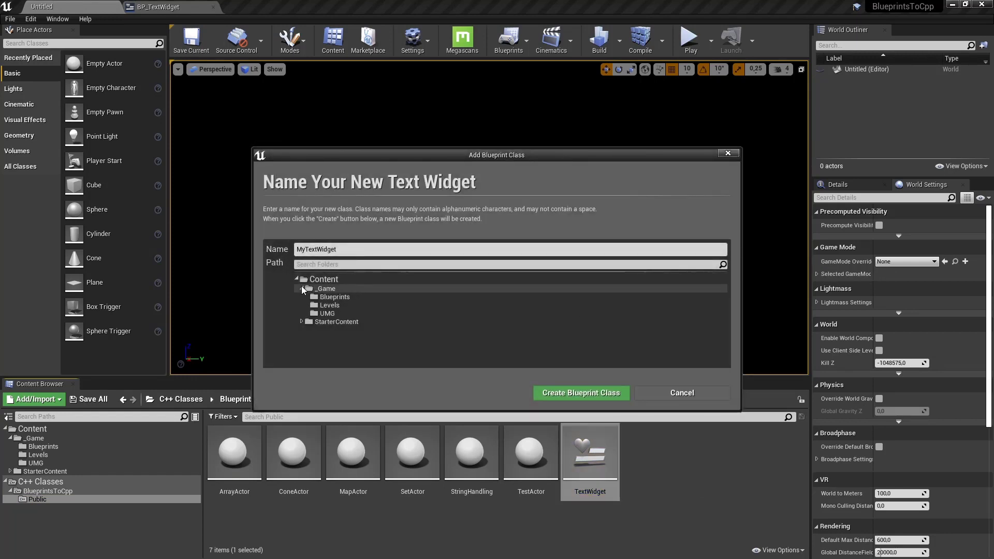
{"action": "left_click", "coordinate": [326, 312]}
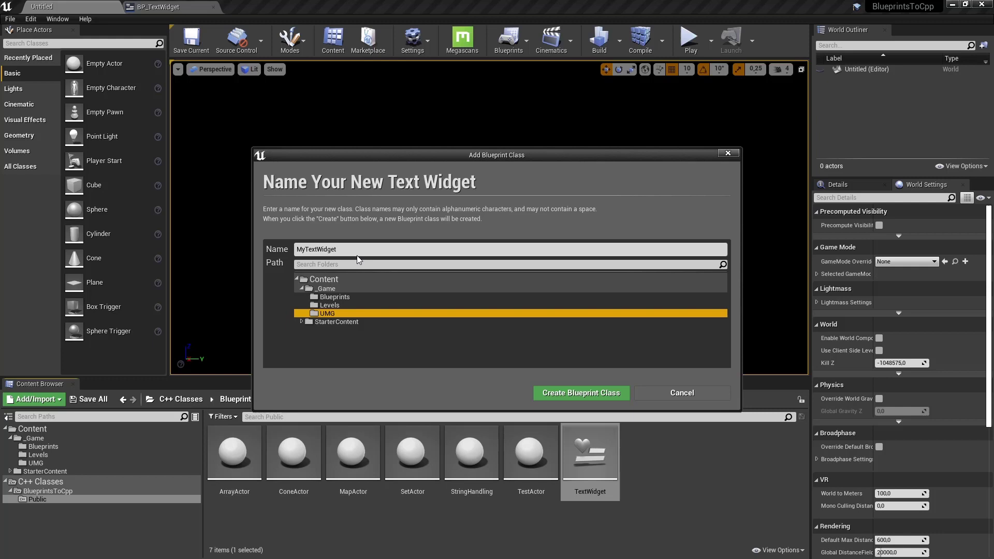
{"action": "left_click", "coordinate": [357, 249]}
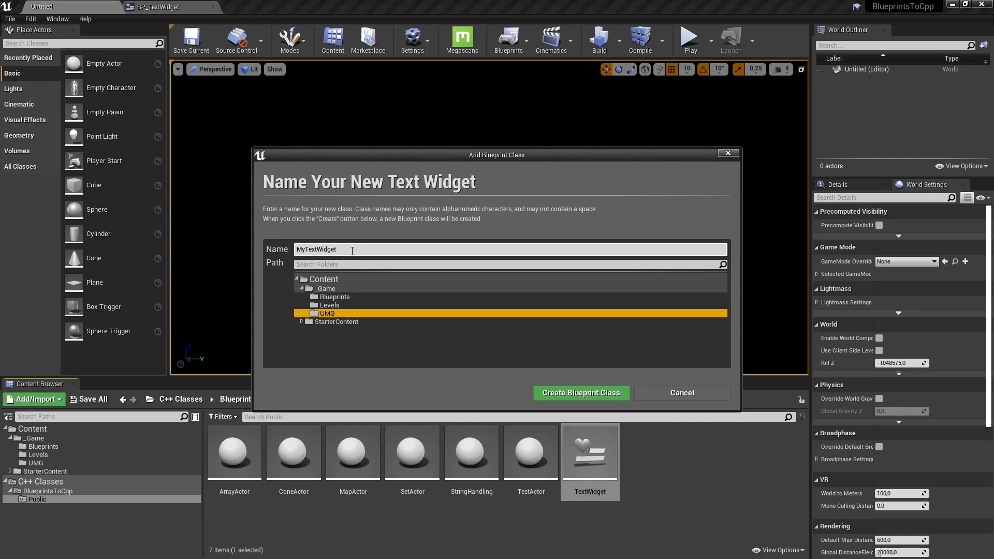
{"action": "mouse_move", "coordinate": [580, 394]}
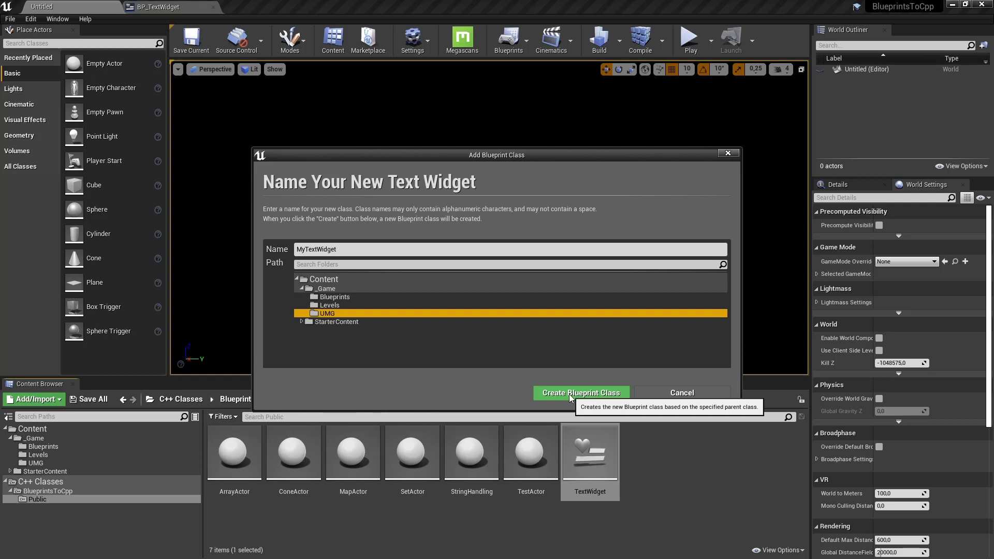
{"action": "mouse_move", "coordinate": [594, 397]}
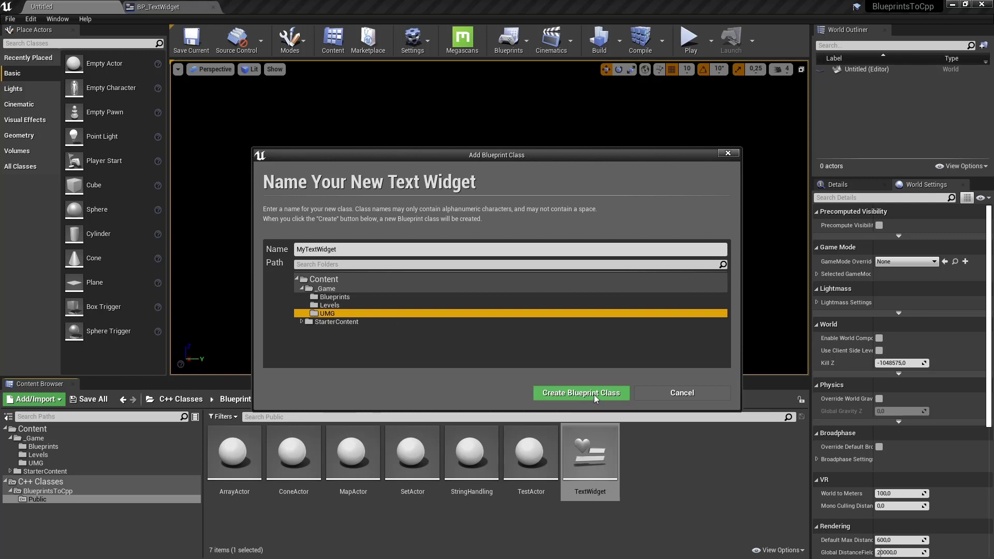
{"action": "mouse_move", "coordinate": [580, 393]}
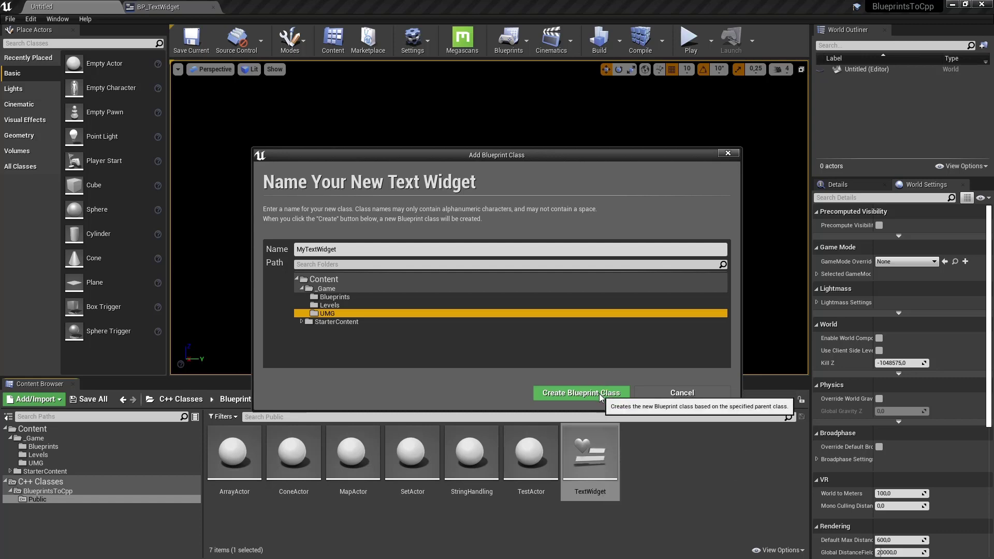
{"action": "left_click", "coordinate": [580, 392]}
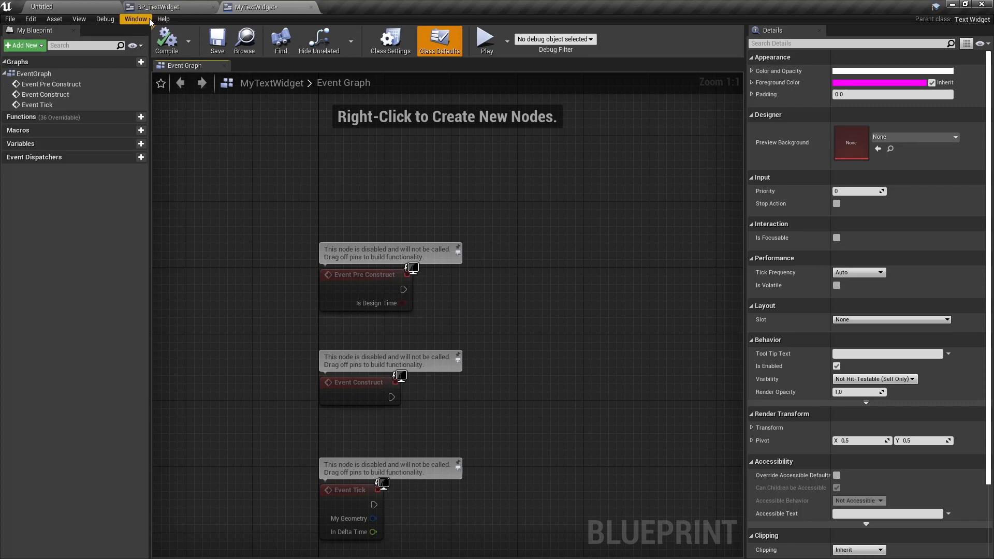
{"action": "mouse_move", "coordinate": [311, 9]}
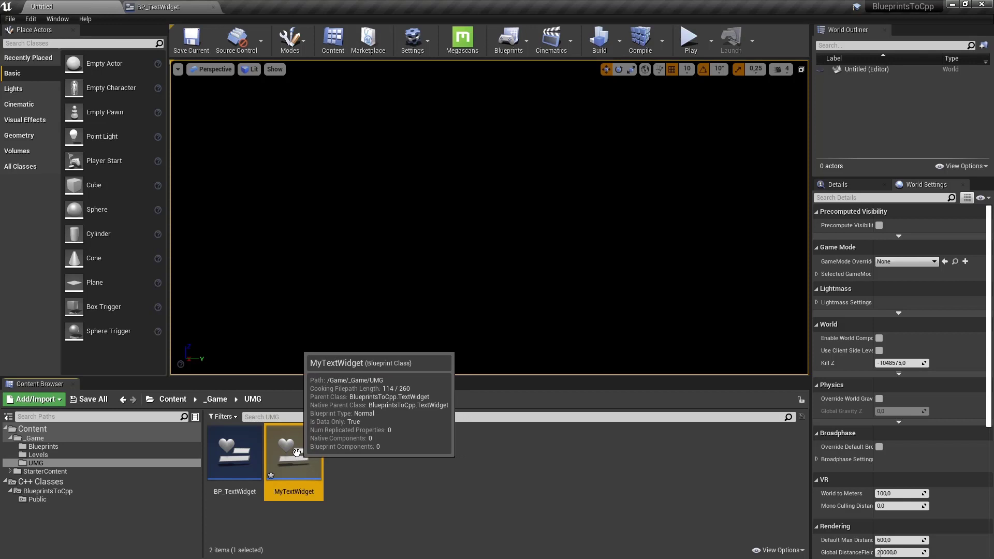
Step: Delete the MyTextWidget asset from the Content Browser and confirm
{"action": "right_click", "coordinate": [293, 451]}
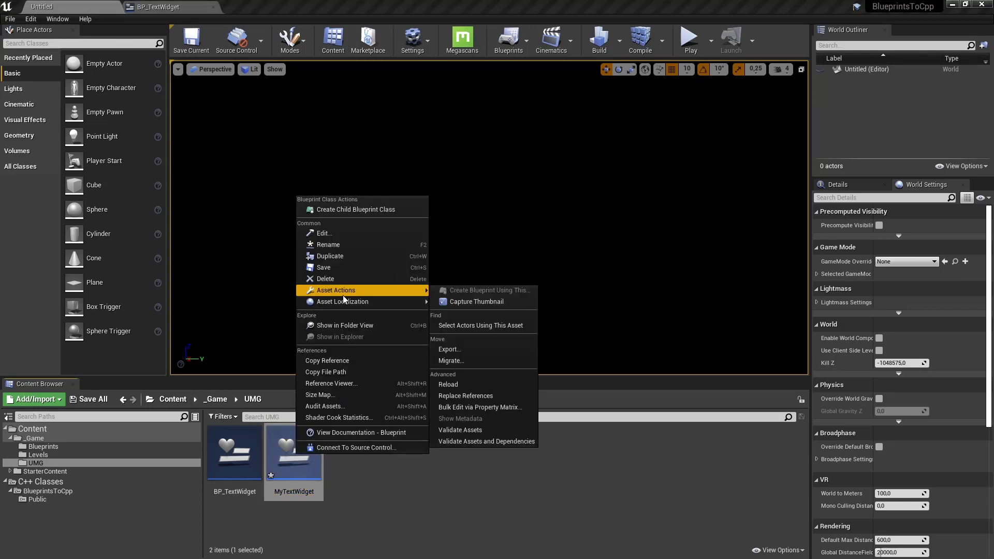
{"action": "left_click", "coordinate": [324, 278]}
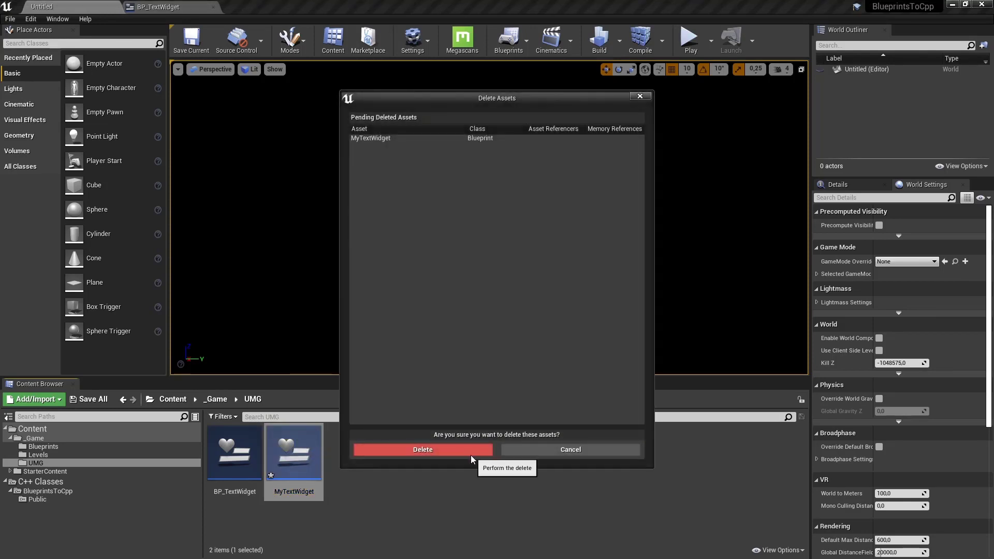
{"action": "left_click", "coordinate": [422, 449]}
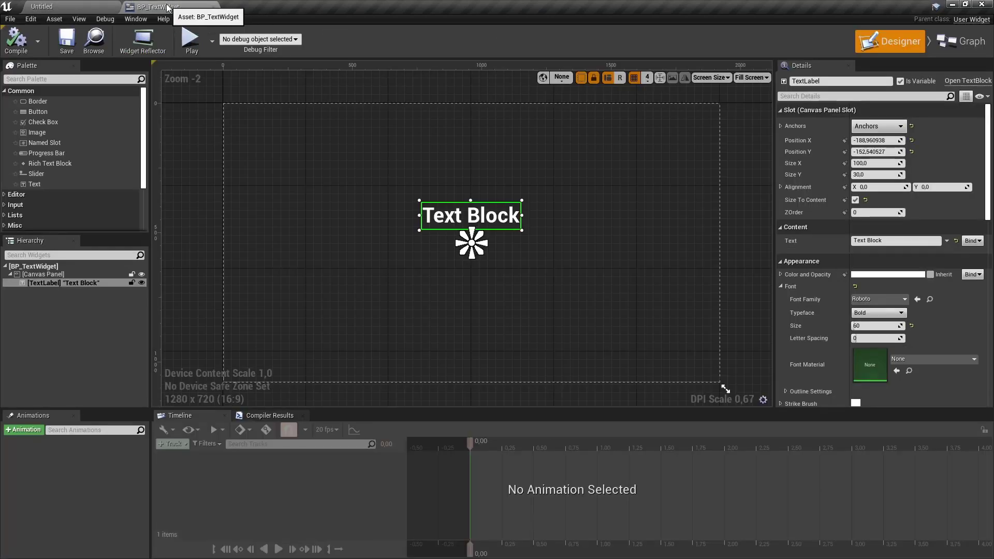
{"action": "mouse_move", "coordinate": [964, 40]}
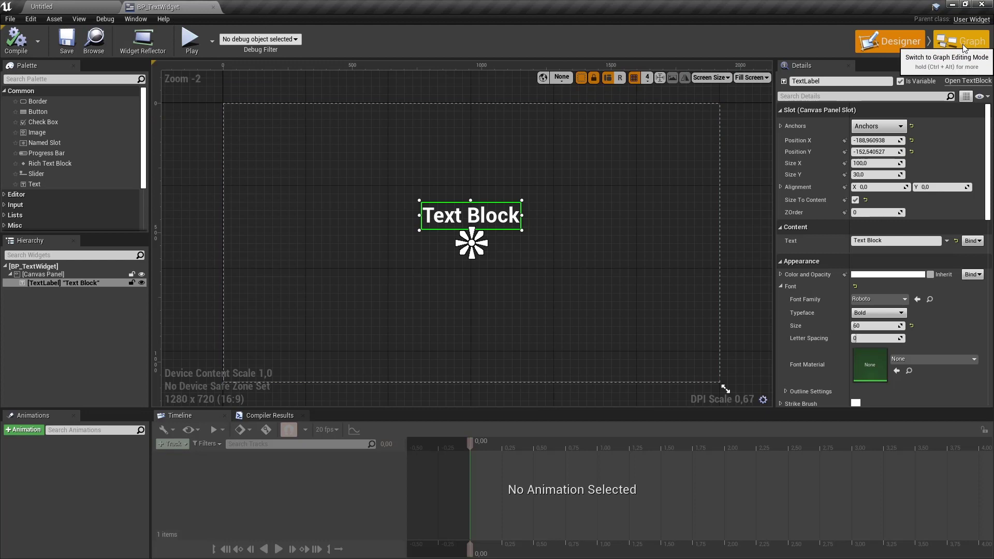
Step: Via File > Reparent Blueprint in the Graph view, set TextWidget as BP_TextWidget's parent
{"action": "left_click", "coordinate": [961, 40]}
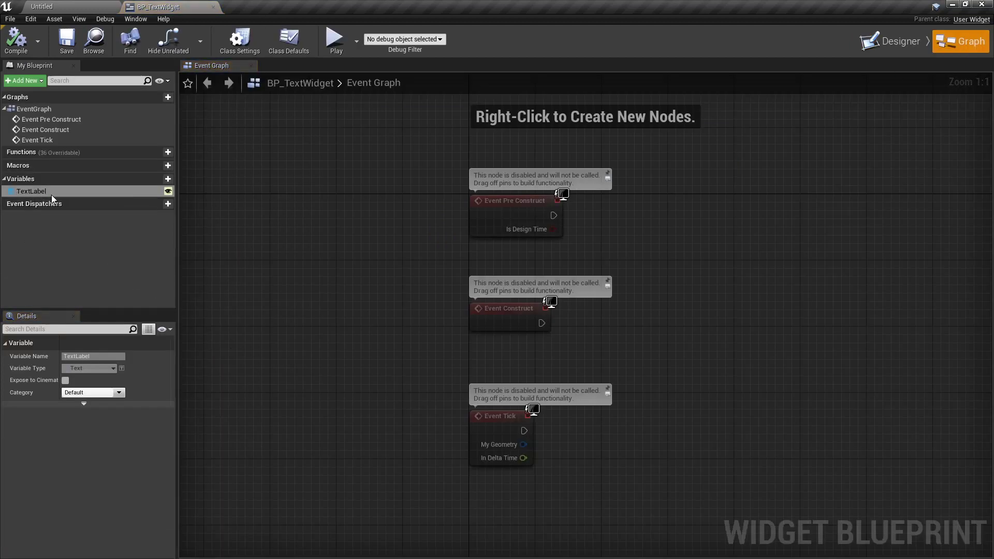
{"action": "mouse_move", "coordinate": [9, 19]}
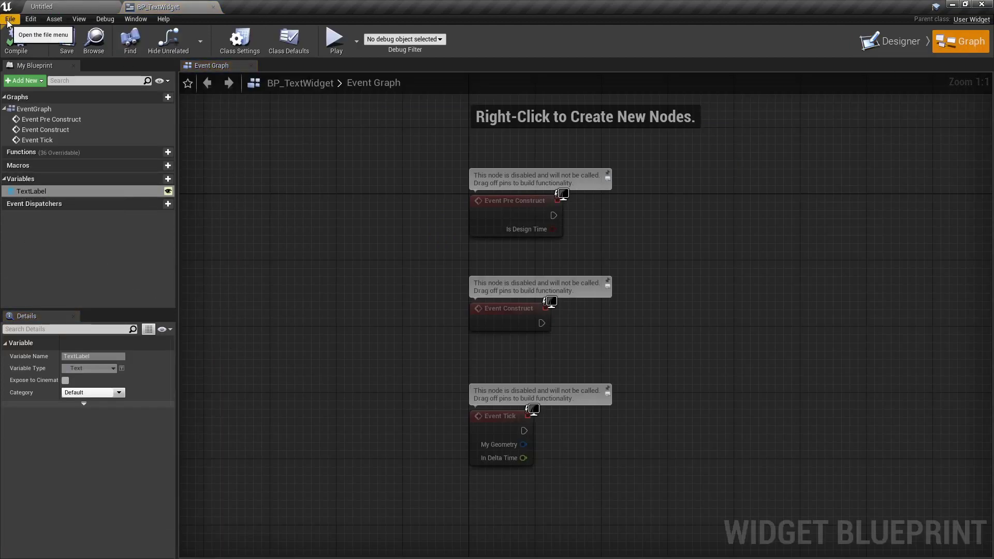
{"action": "left_click", "coordinate": [9, 19]}
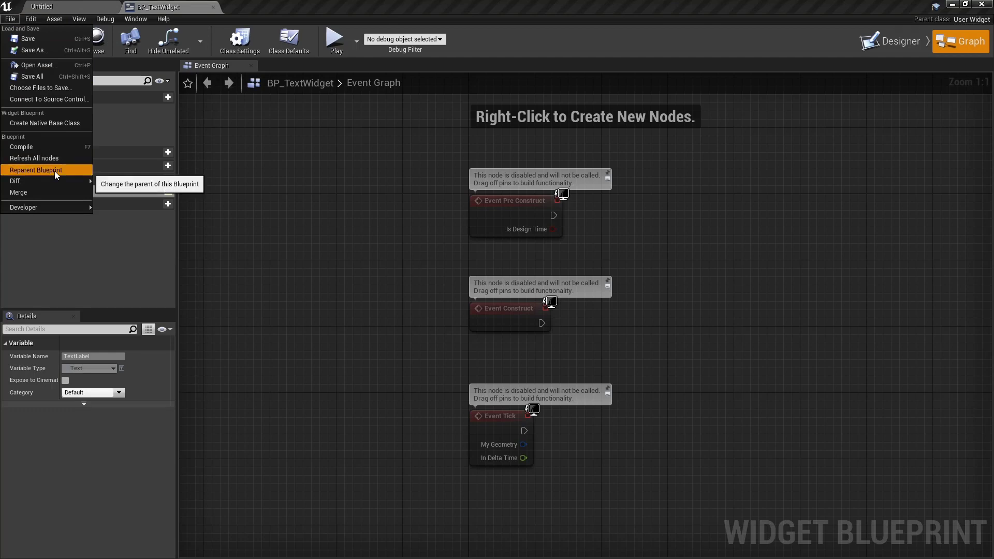
{"action": "left_click", "coordinate": [37, 169]}
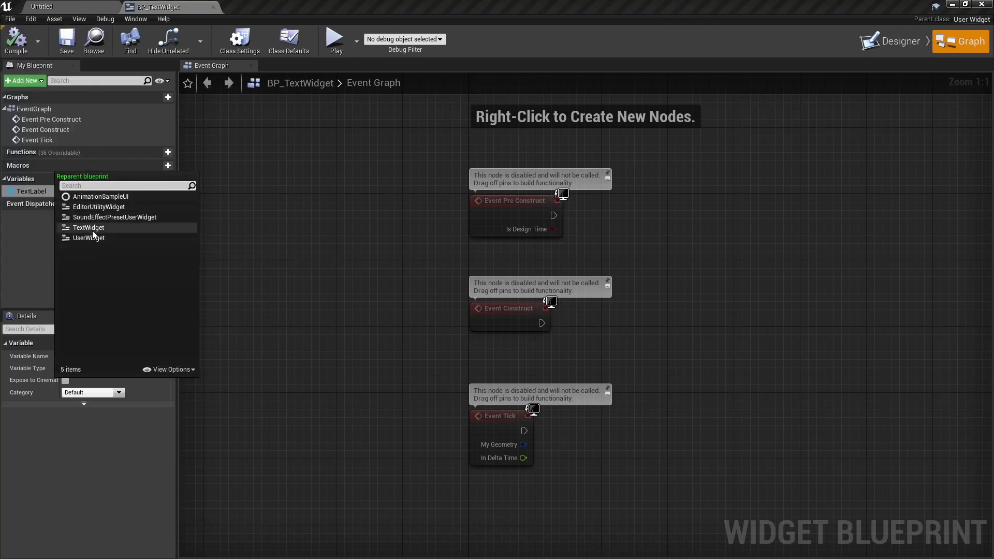
{"action": "mouse_move", "coordinate": [89, 228]}
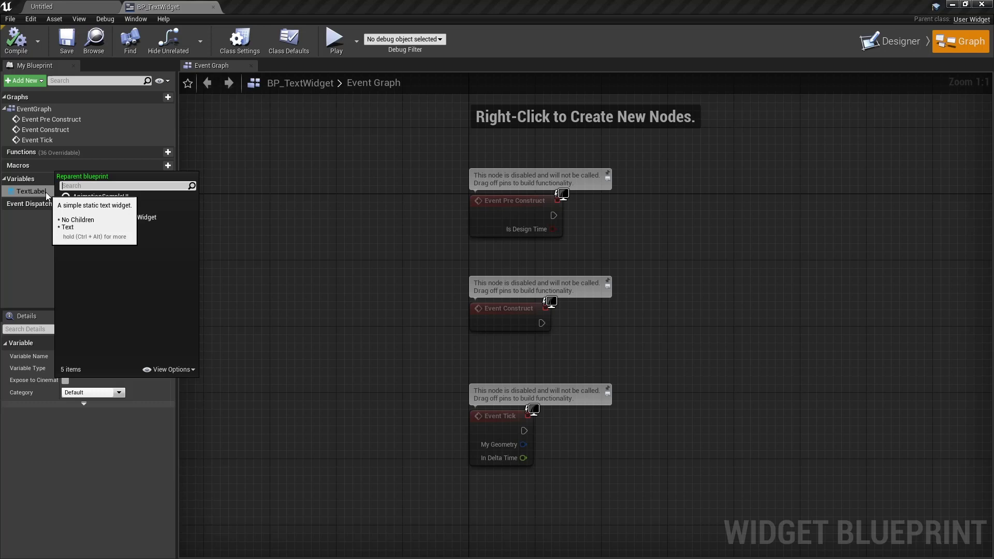
{"action": "mouse_move", "coordinate": [88, 228]}
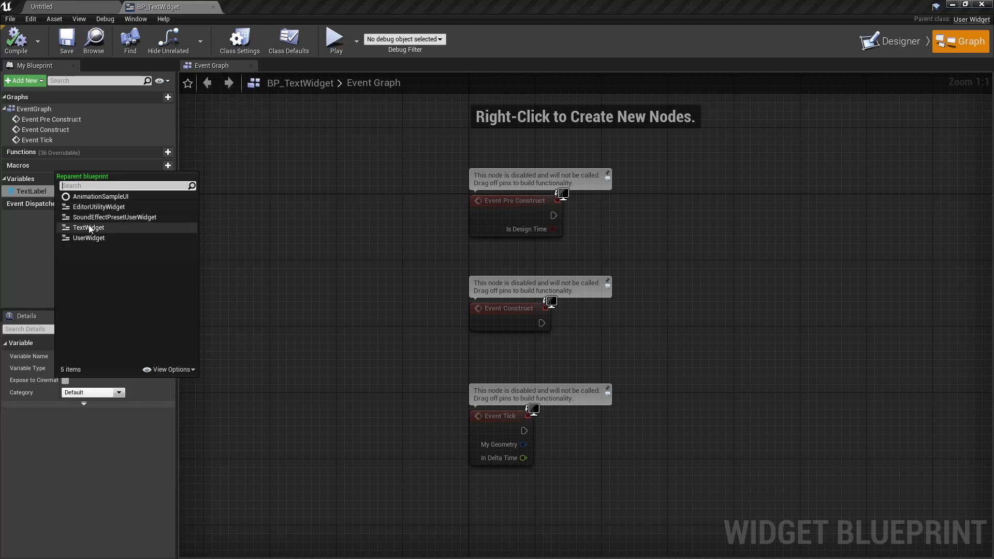
{"action": "left_click", "coordinate": [88, 228]}
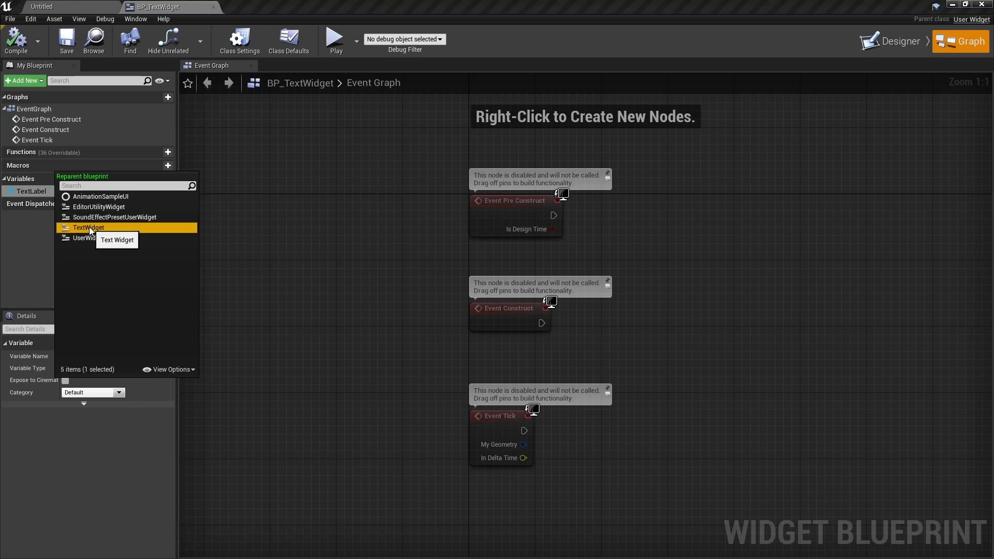
{"action": "left_click", "coordinate": [88, 227]}
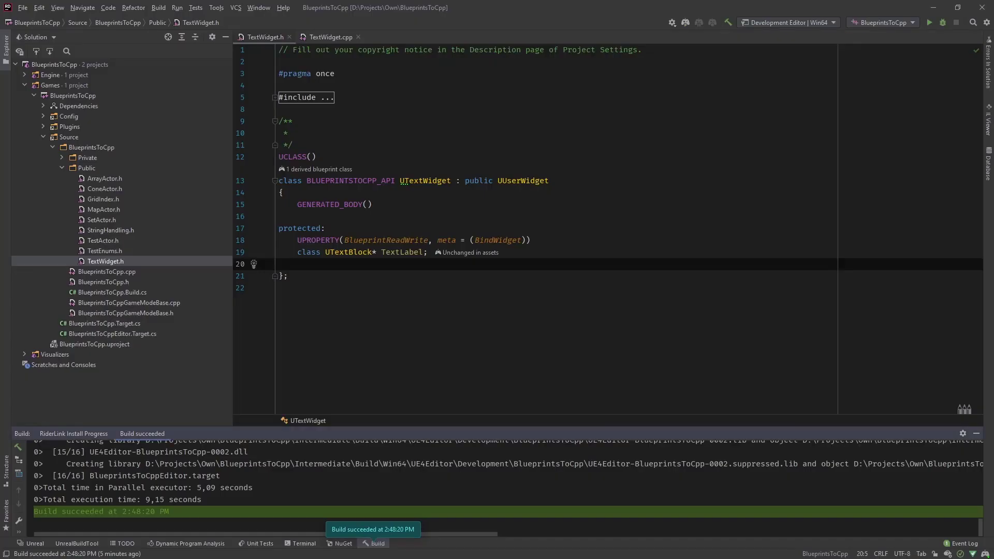
Step: Select TextLabel on the UPROPERTY line and append 's' to its name
{"action": "double_click", "coordinate": [399, 252]}
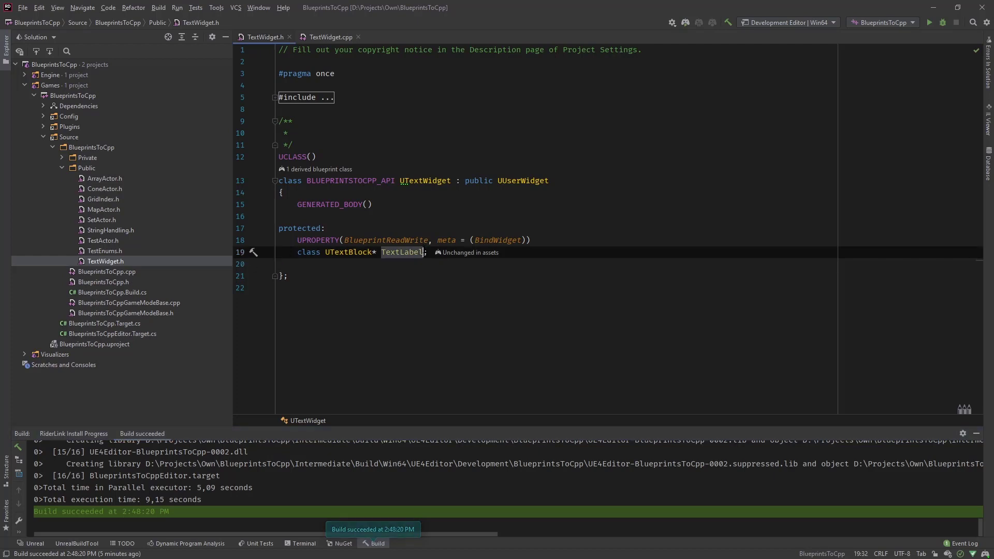
{"action": "type", "text": "s"}
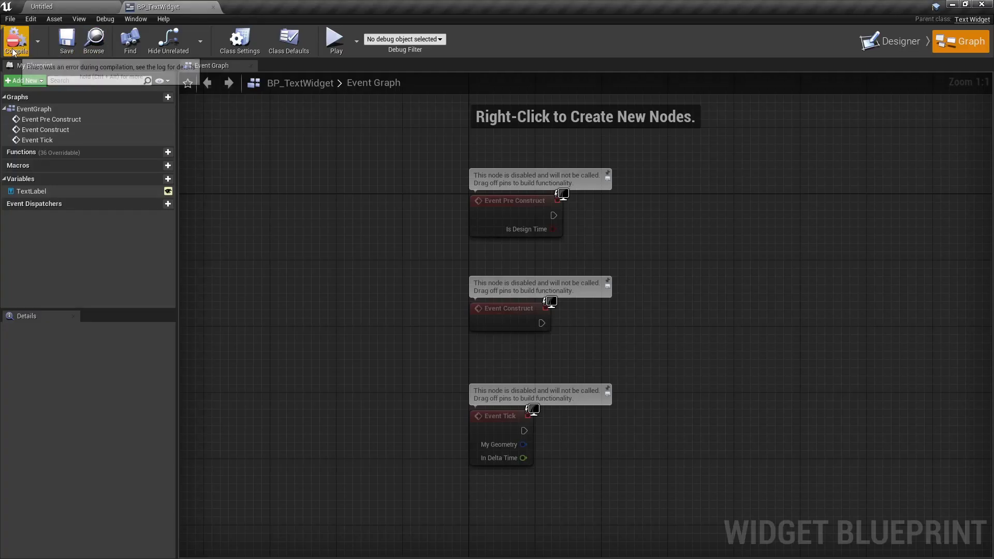
Step: Compile BP_TextWidget, review the missing TextLabels binding errors, and recompile until it reports success
{"action": "left_click", "coordinate": [15, 40]}
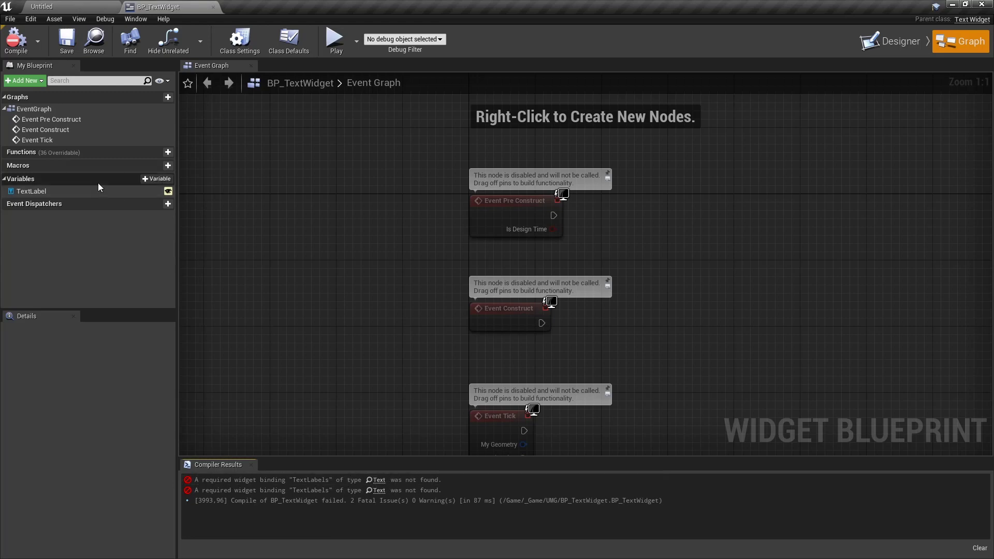
{"action": "mouse_move", "coordinate": [30, 191]}
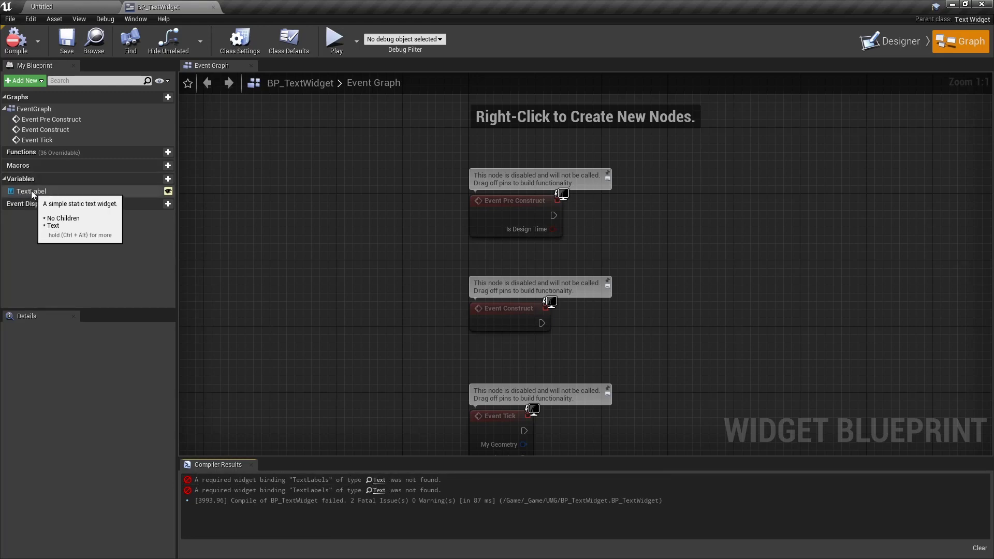
{"action": "mouse_move", "coordinate": [327, 480]}
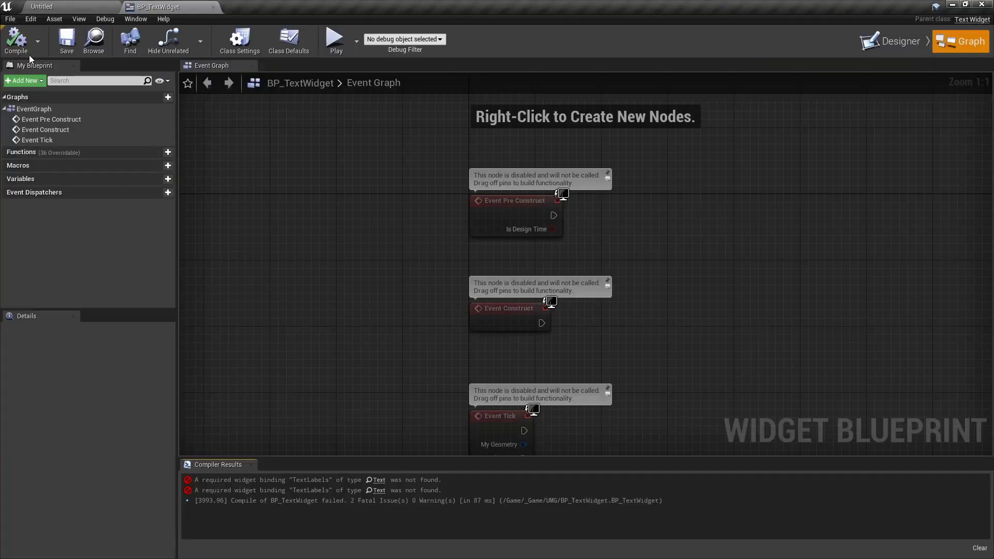
{"action": "left_click", "coordinate": [15, 40]}
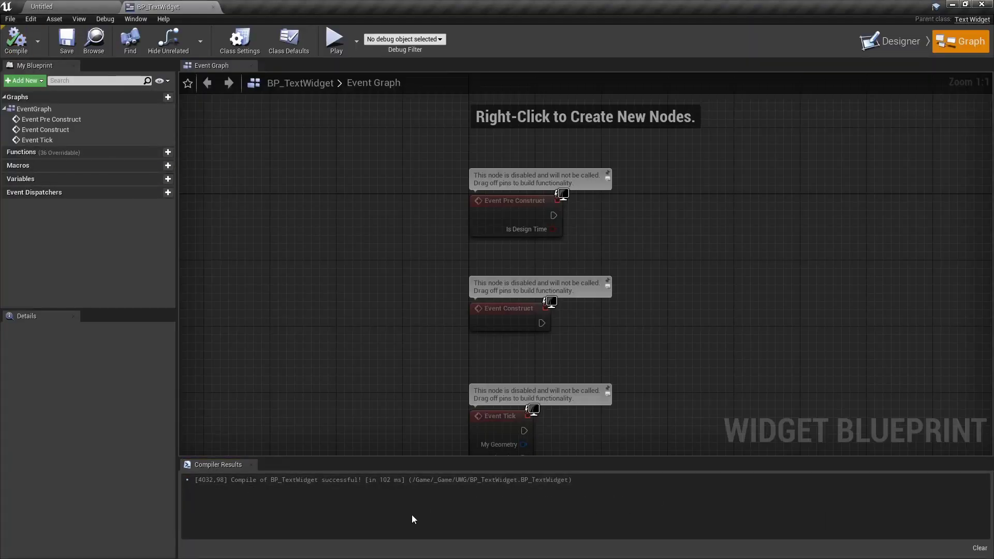